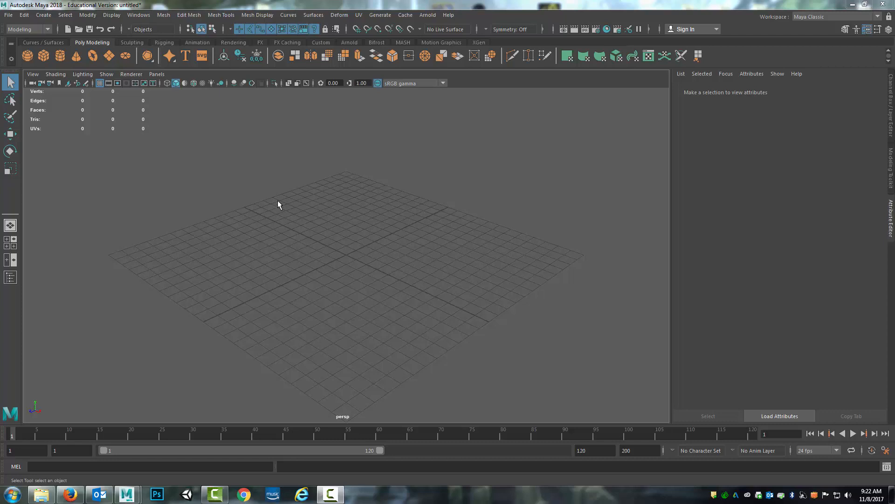
mouse_move(429, 279)
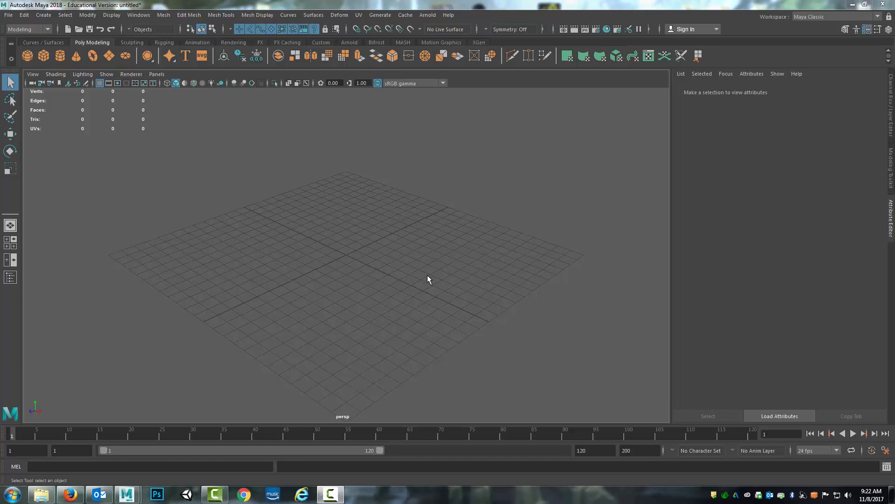
mouse_move(418, 183)
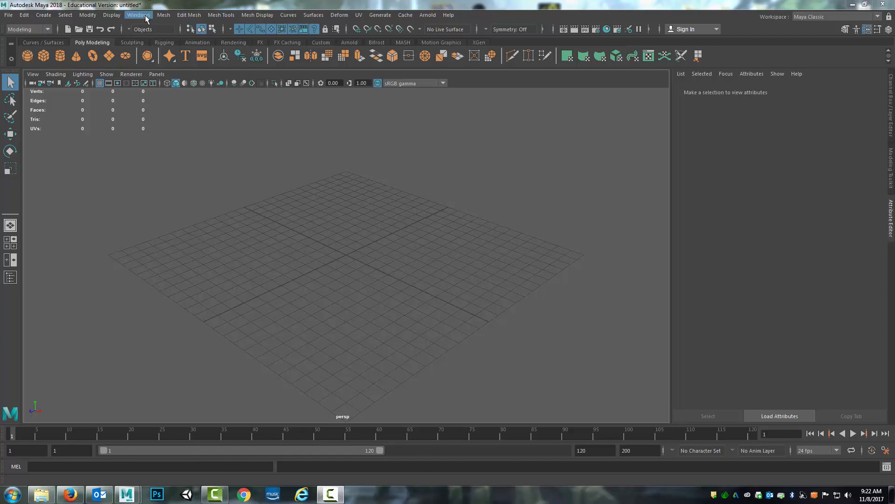
Step: Restore the Maya Classic workspace to factory default from Windows > Workspaces
click(138, 15)
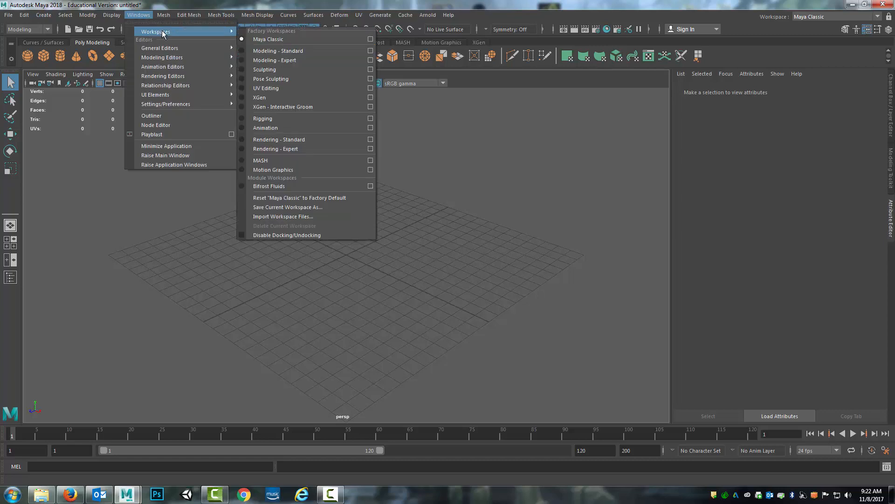
mouse_move(281, 198)
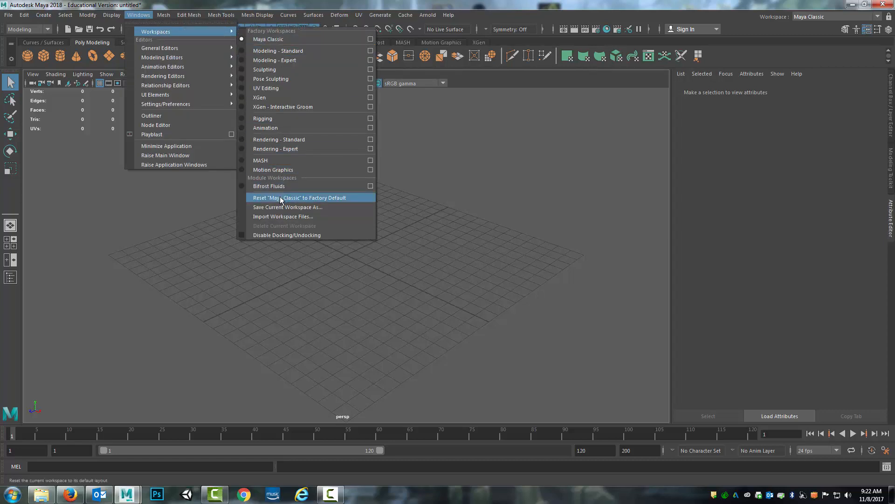
click(298, 197)
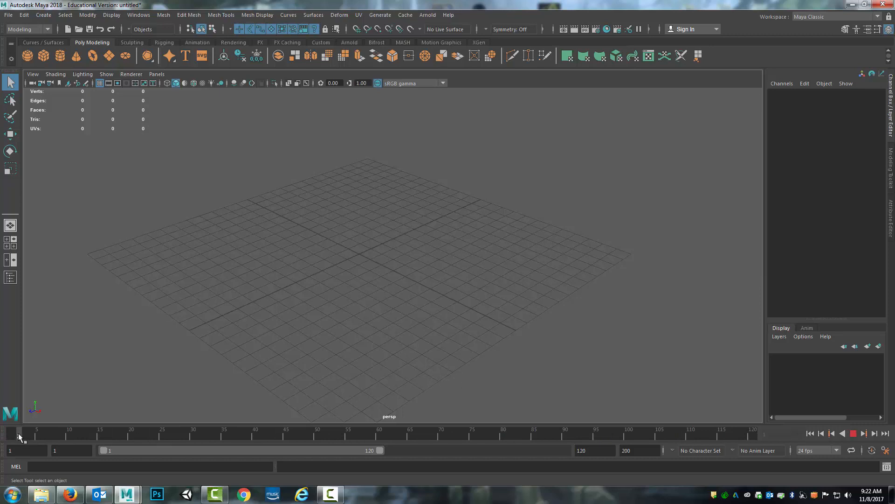
click(118, 434)
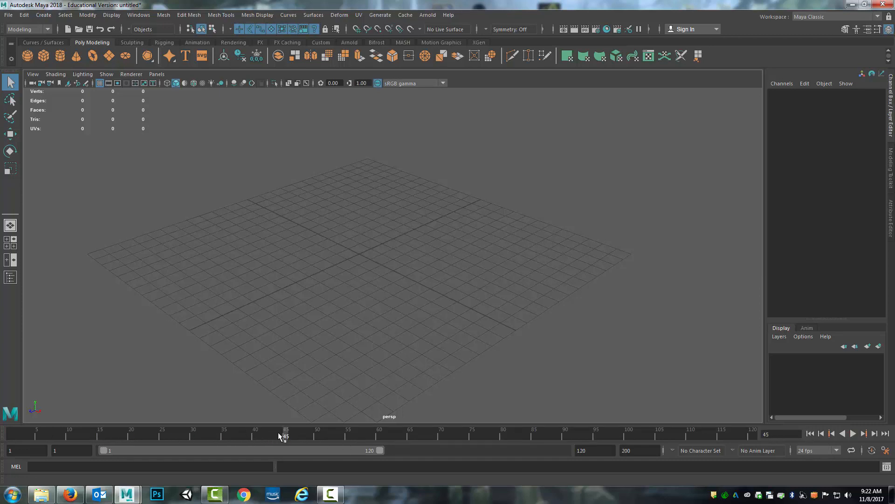
click(854, 433)
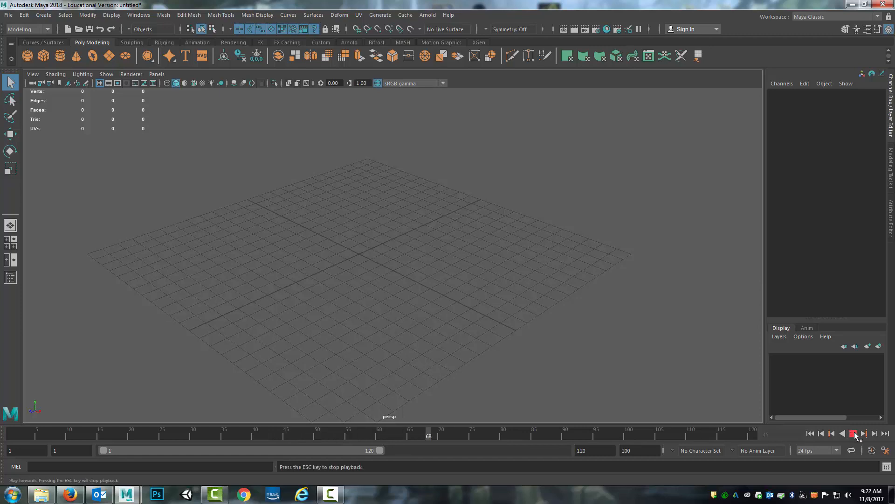
click(854, 433)
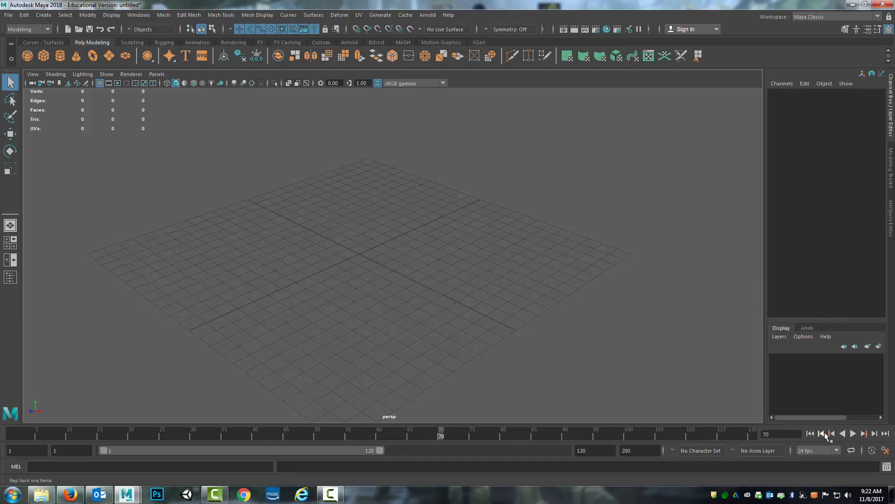
click(810, 434)
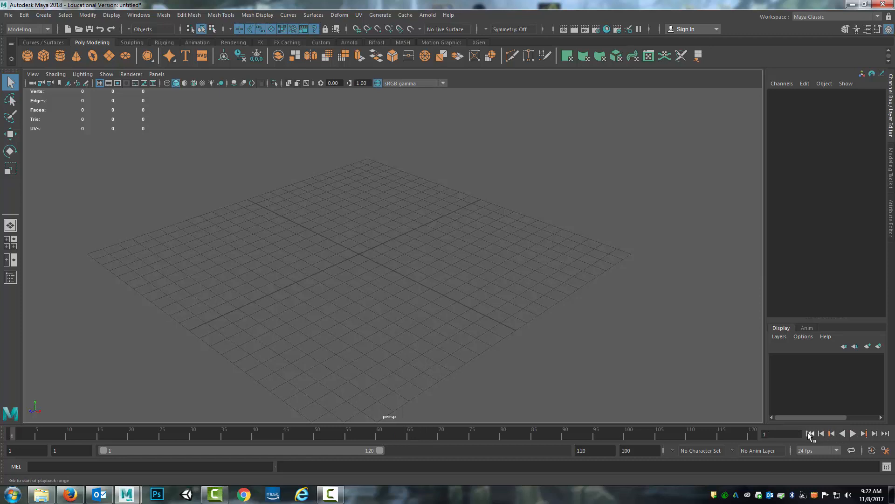
click(843, 433)
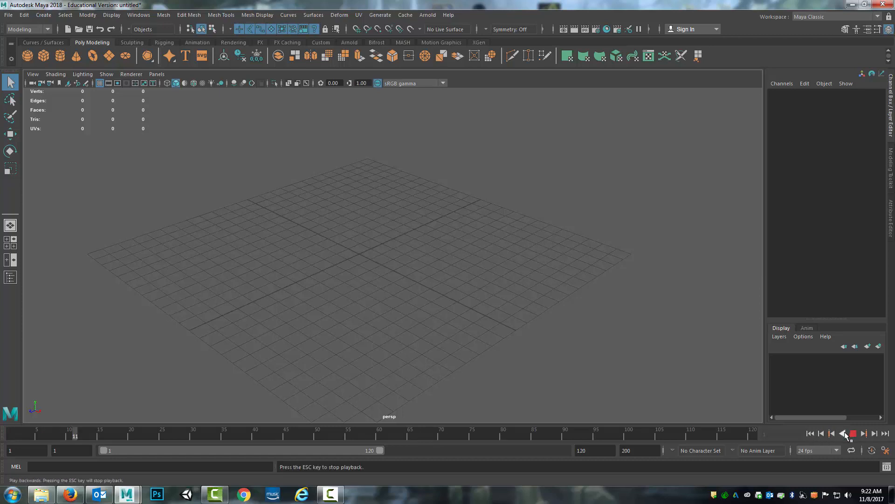
click(854, 433)
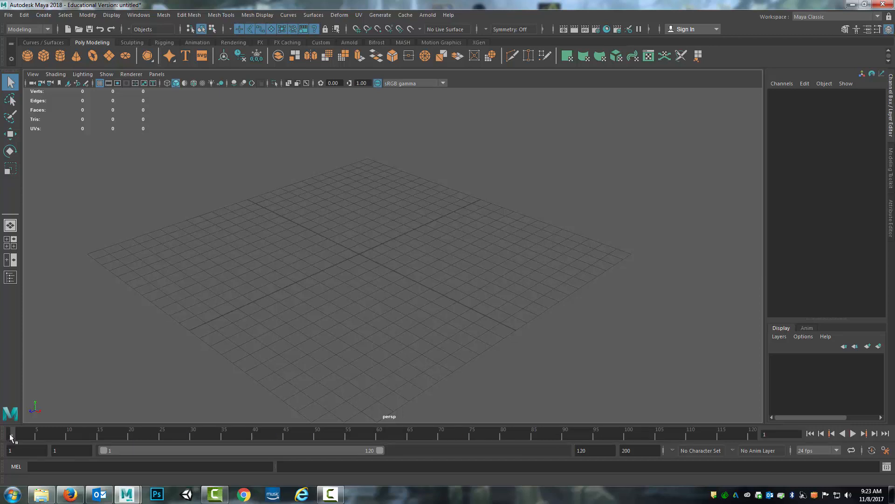
click(853, 433)
text(38)
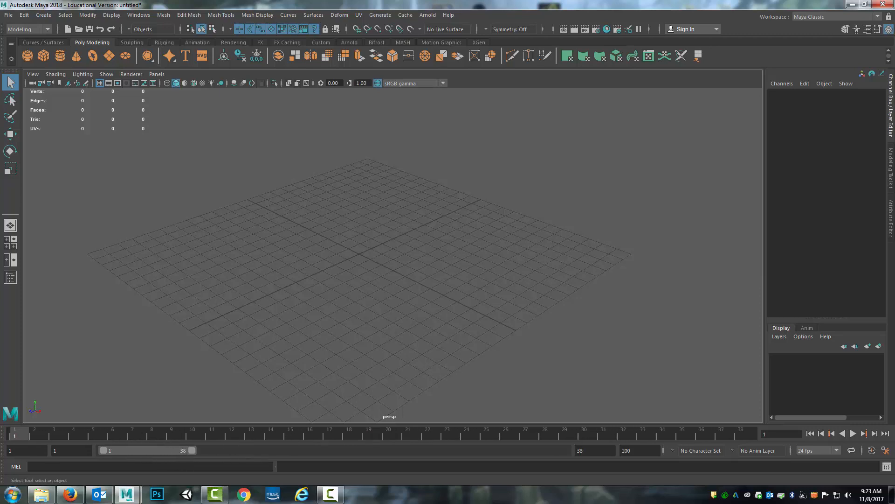
mouse_move(83, 390)
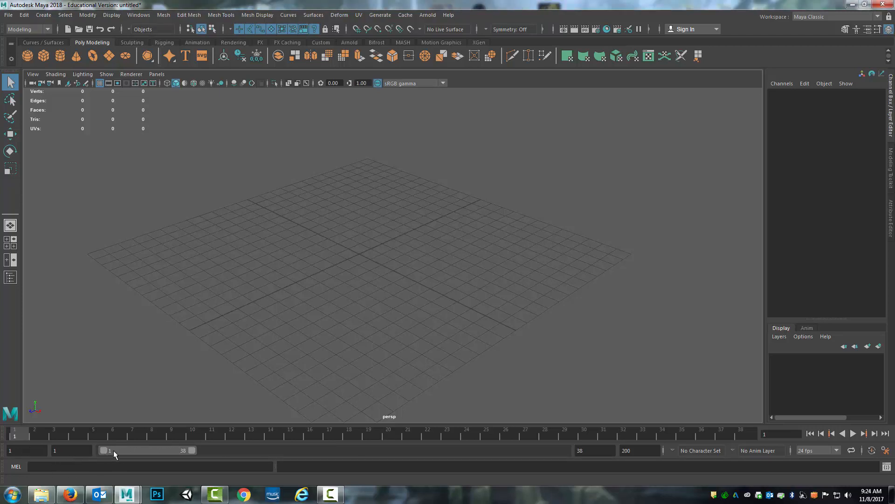
Step: Select the animation start time field, still at frame 1
click(24, 450)
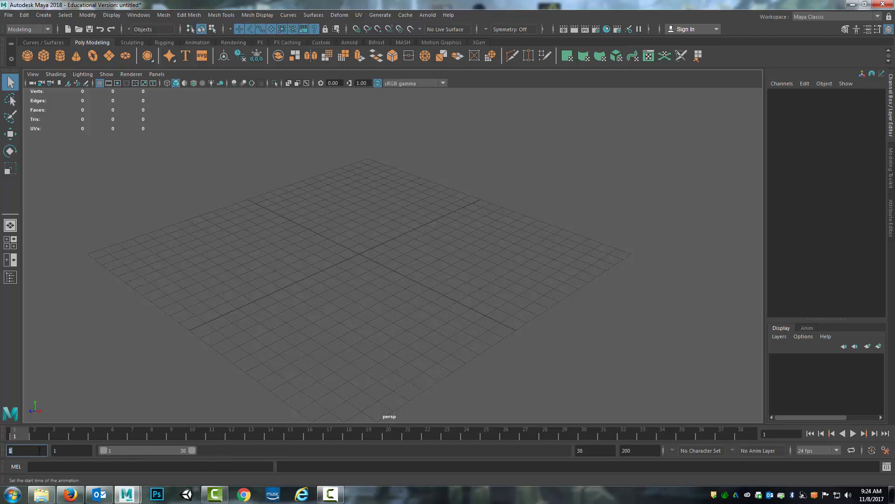
Step: Set the animation end to 120 and the playback range to frames 1–48
click(639, 450)
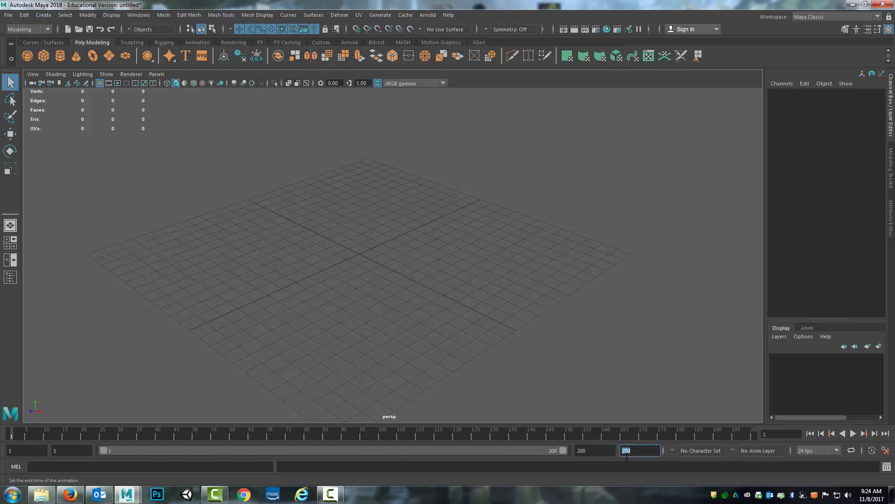
text(120)
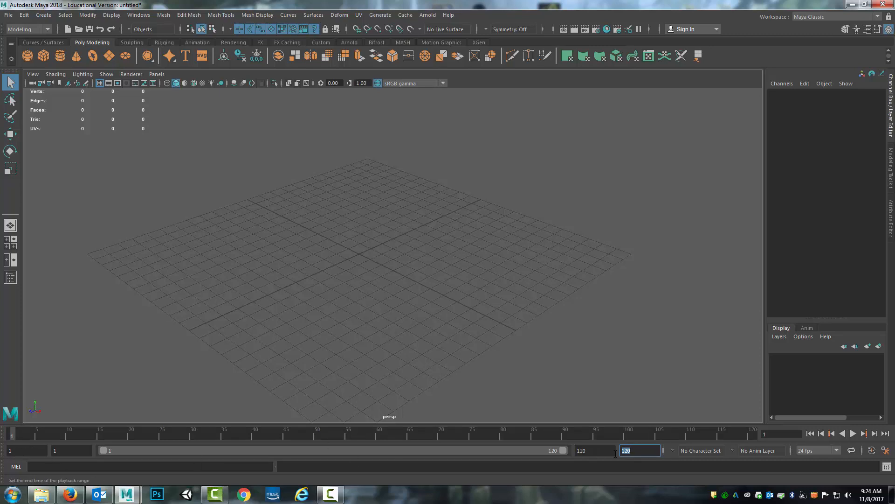
mouse_move(82, 451)
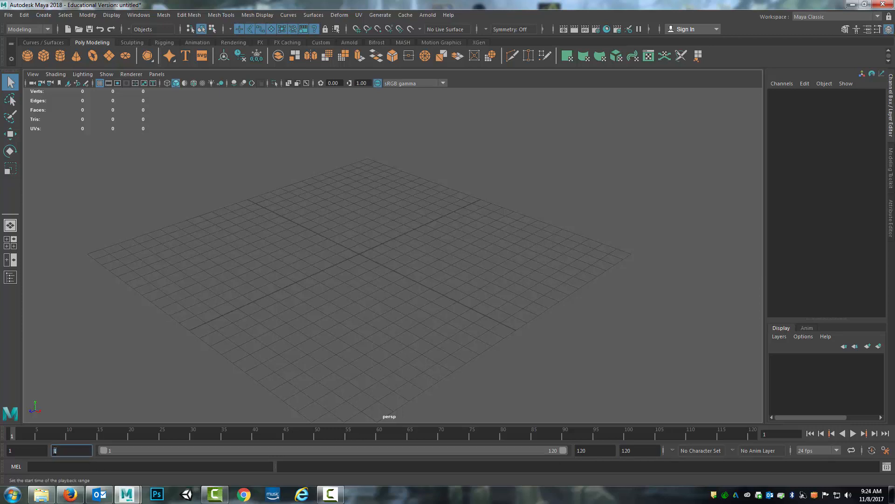
text(24)
click(595, 450)
text(48)
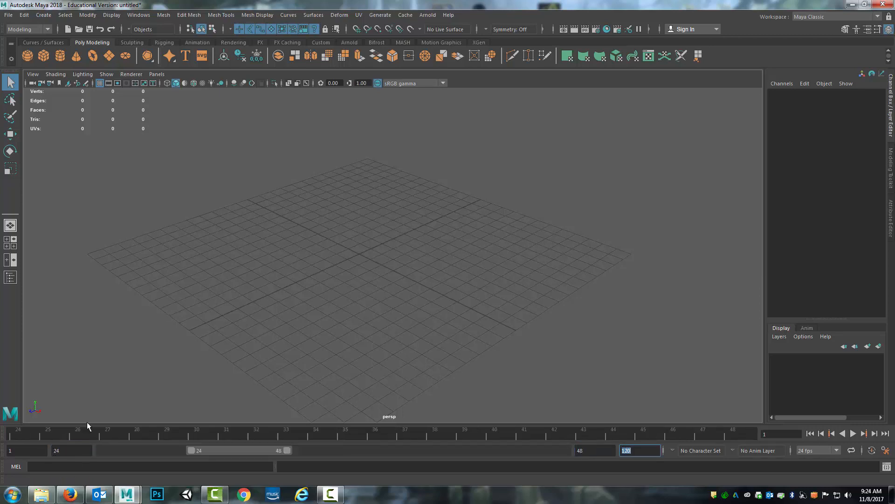
mouse_move(553, 447)
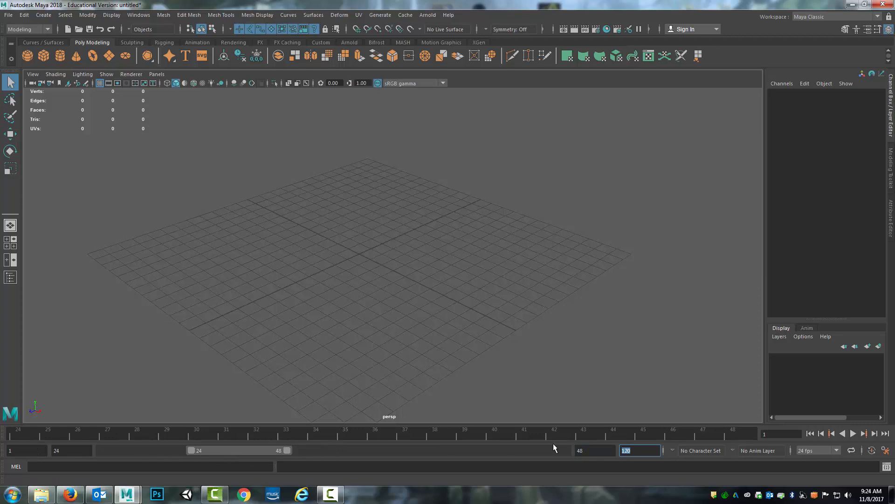
mouse_move(233, 444)
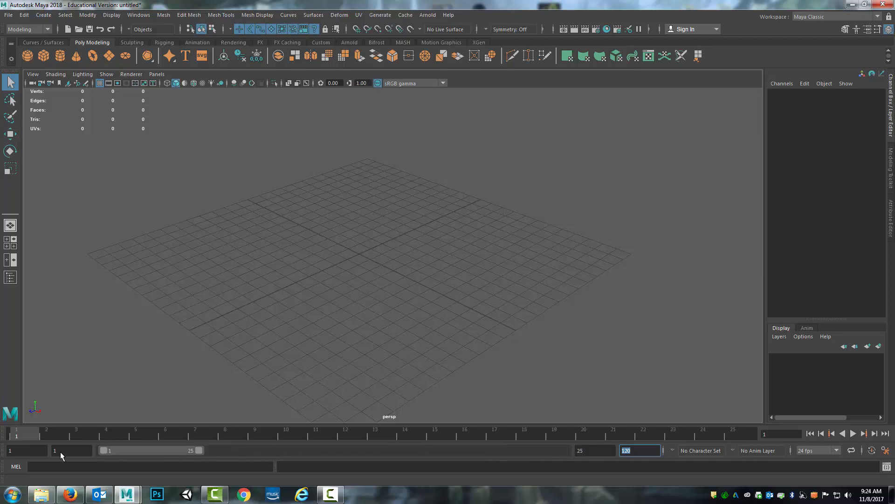
click(594, 450)
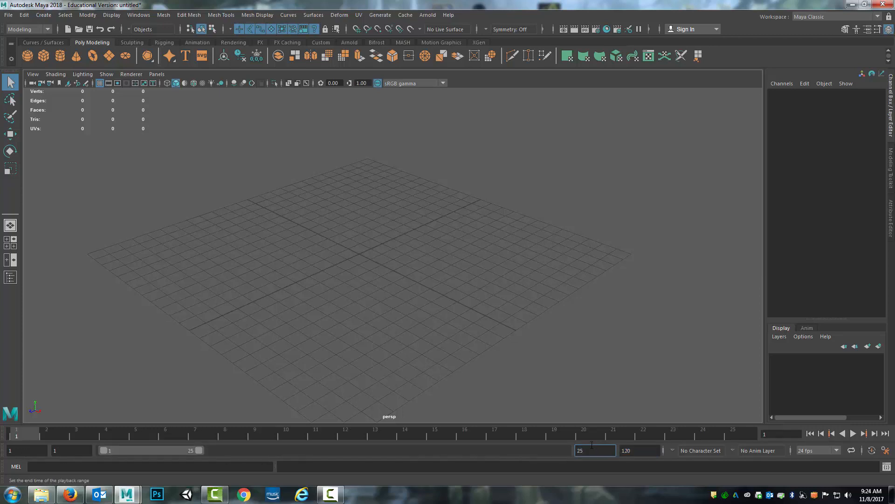
text(2548)
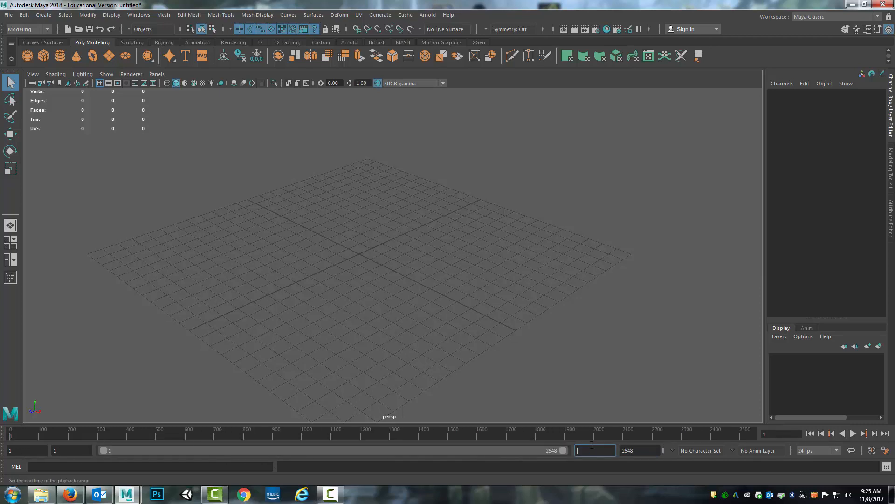
text(4)
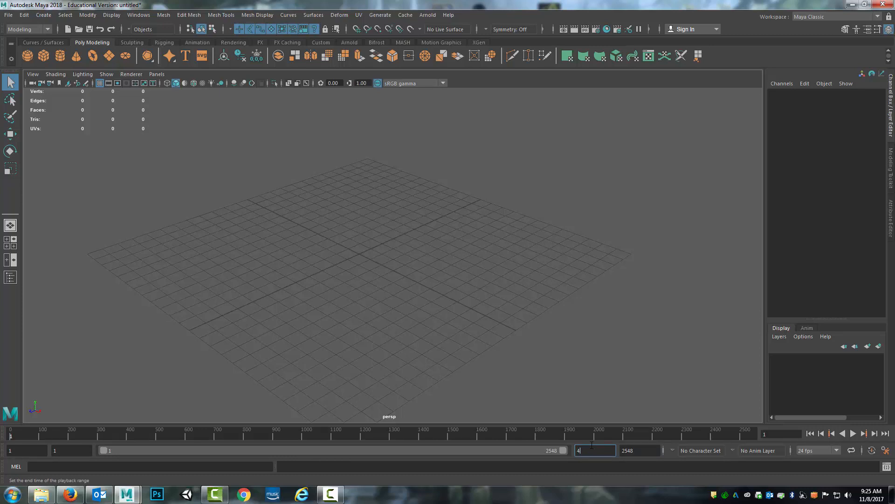
text(48)
click(640, 450)
text(120)
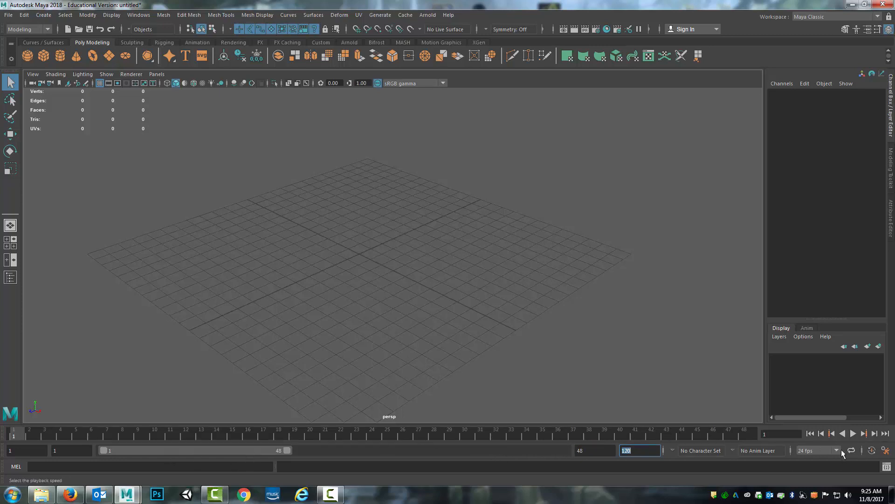
Step: Set the playback speed to 24 fps
click(835, 450)
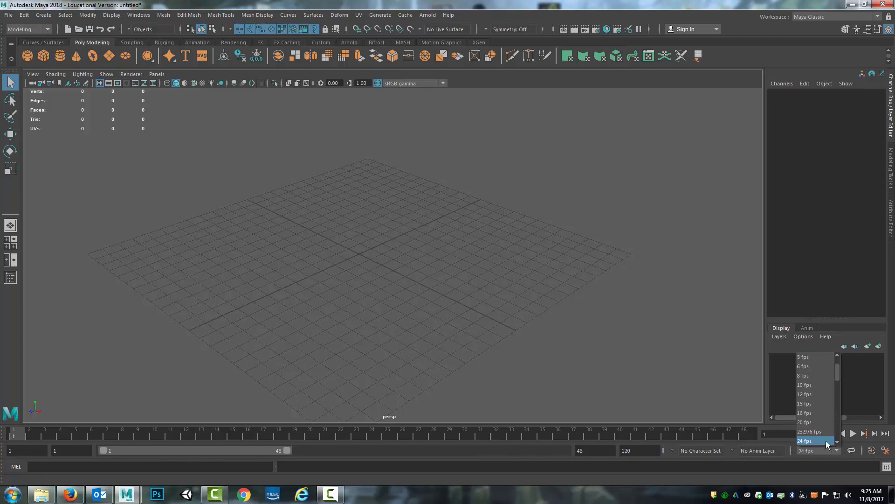
mouse_move(820, 444)
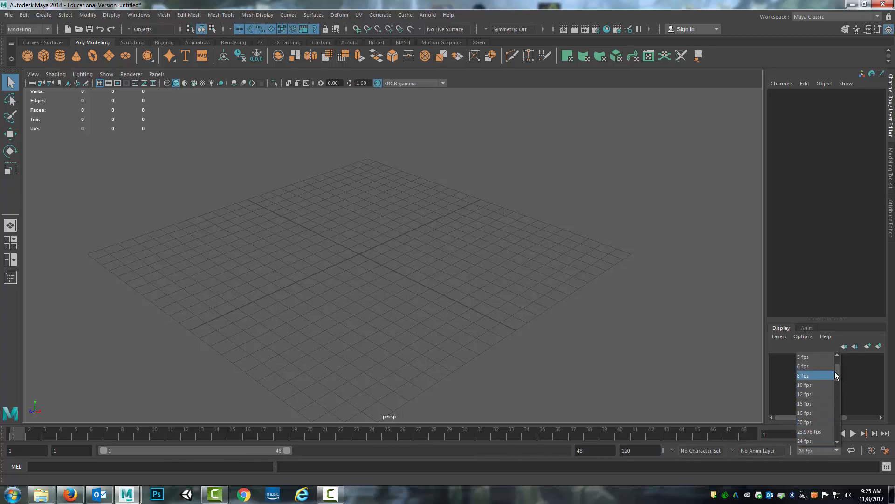
click(804, 440)
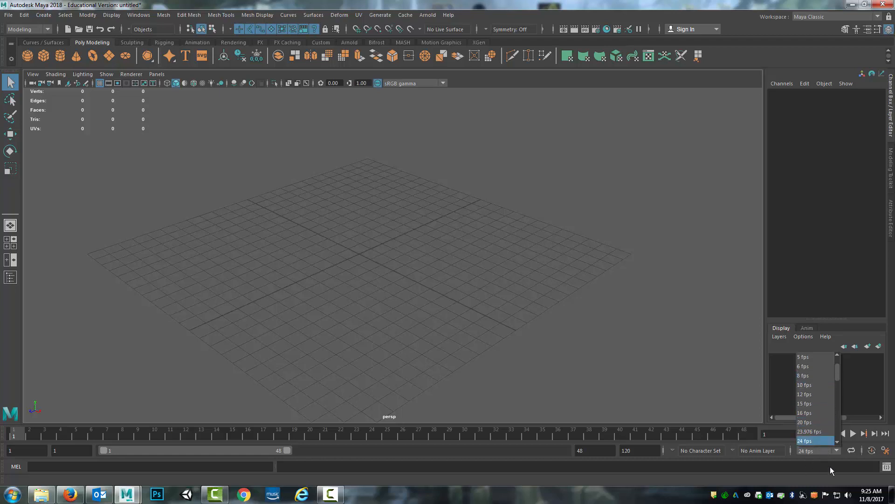
click(806, 440)
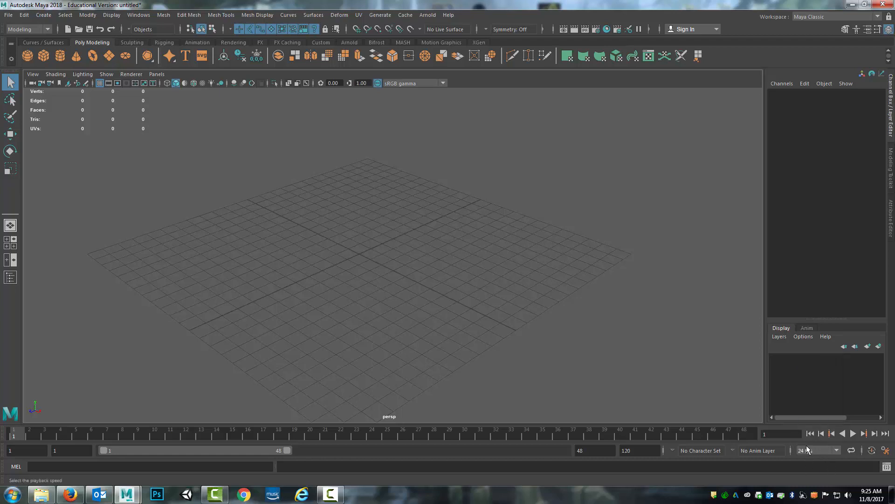
Step: Test-play and stop the timeline, then bring up the time slider's options menu
click(852, 434)
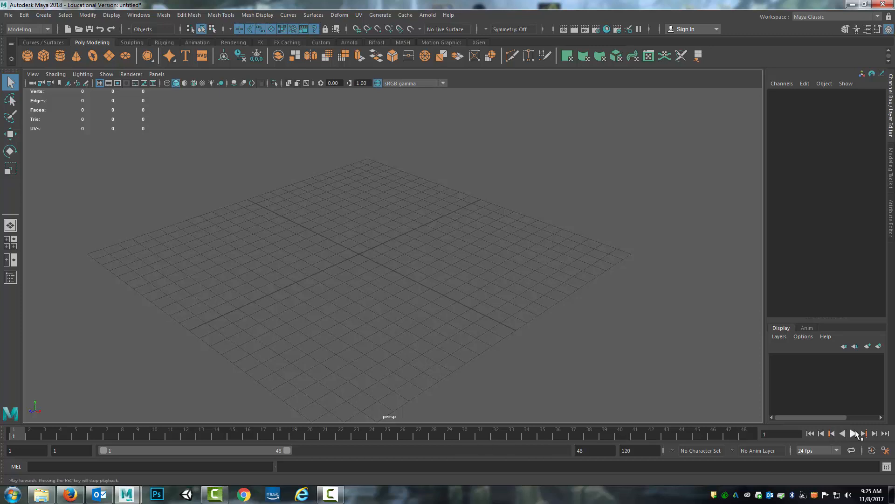
click(853, 433)
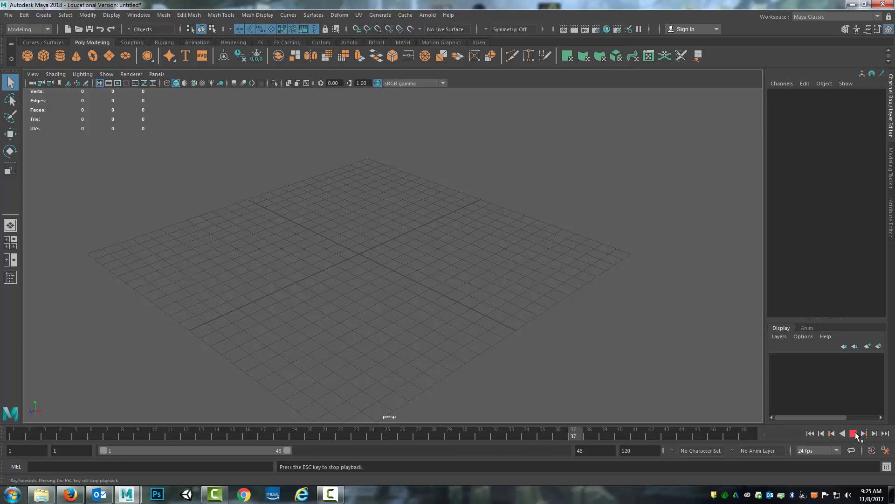
click(853, 433)
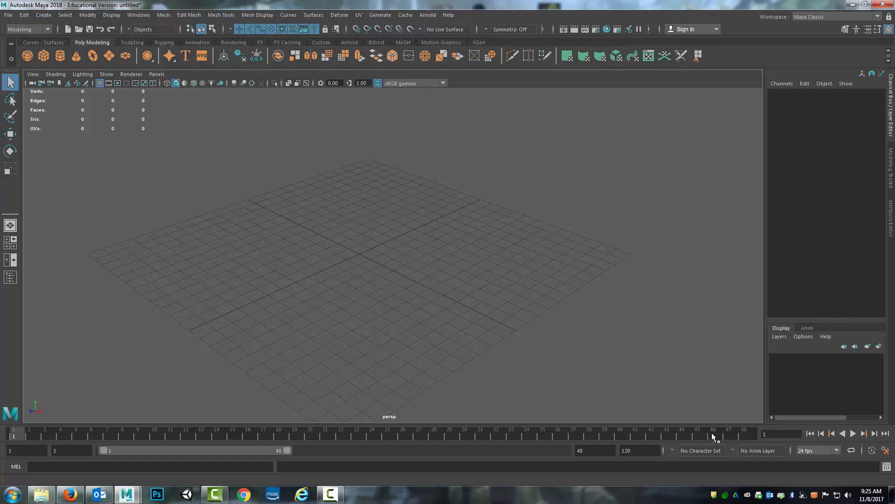
right_click(712, 435)
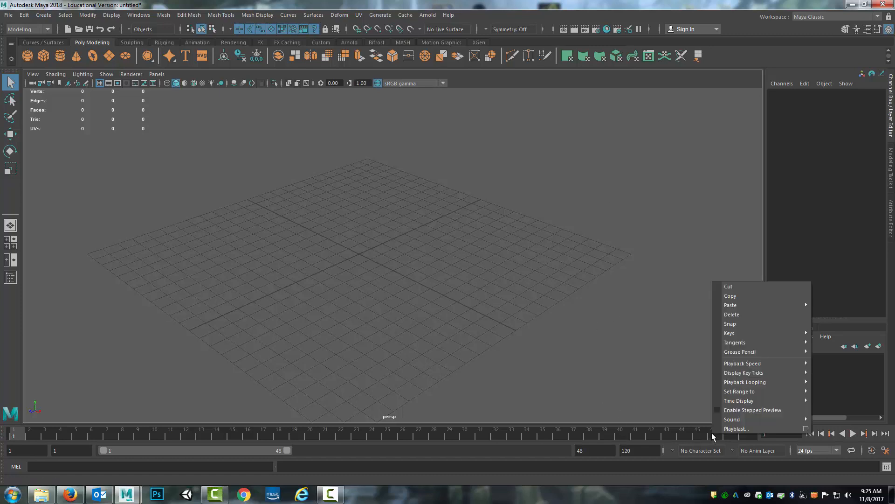
mouse_move(742, 363)
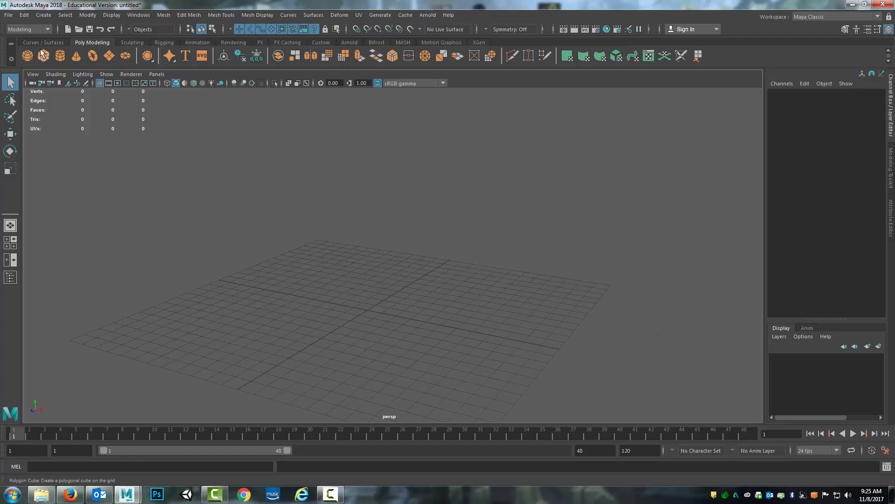
Step: Create pCube1 and key its translate high at frame 1, down on the grid at frame 24
click(26, 55)
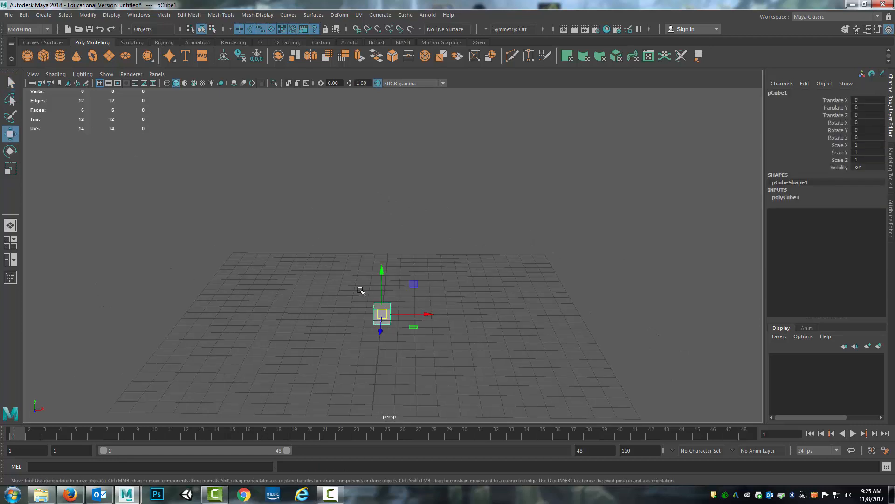
drag(382, 272, 387, 142)
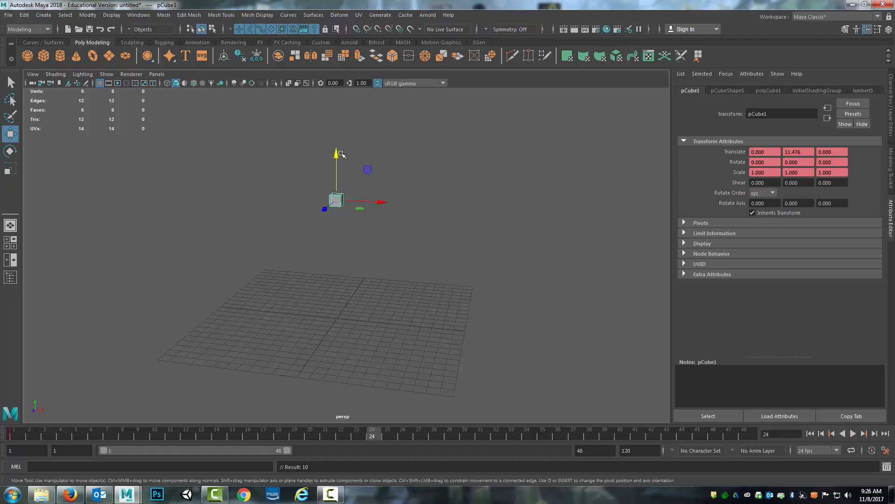
drag(337, 153, 339, 256)
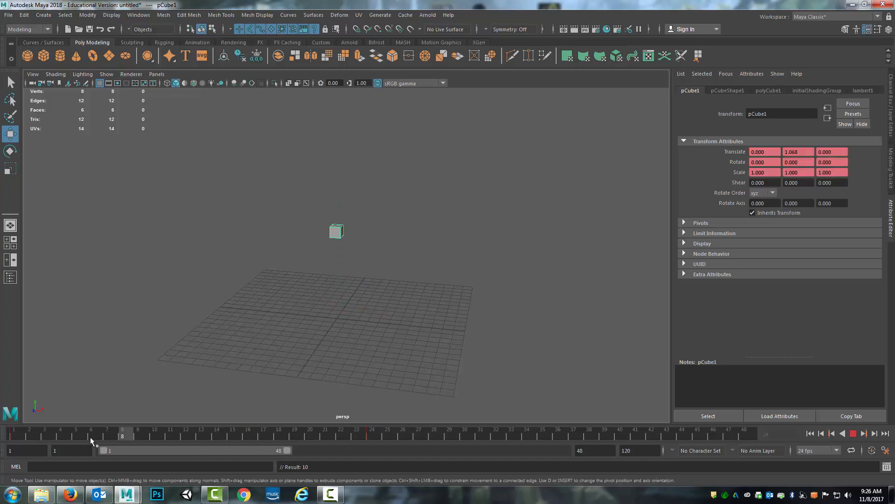
click(854, 433)
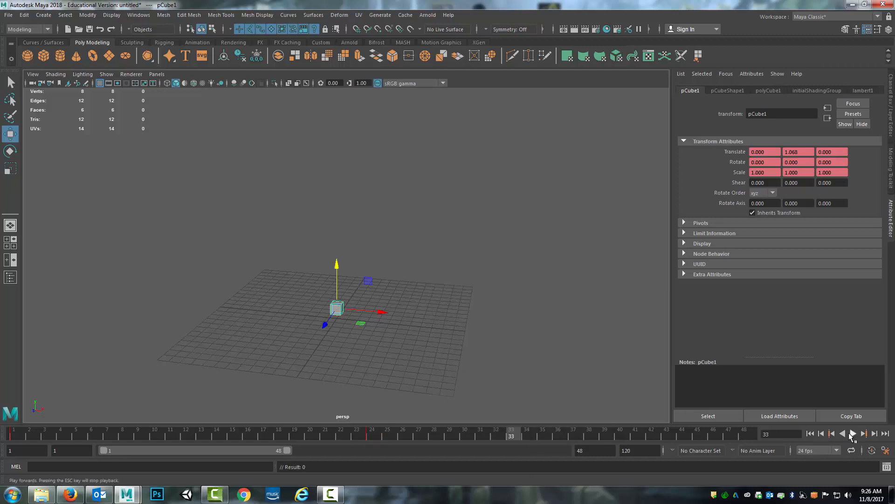
click(853, 433)
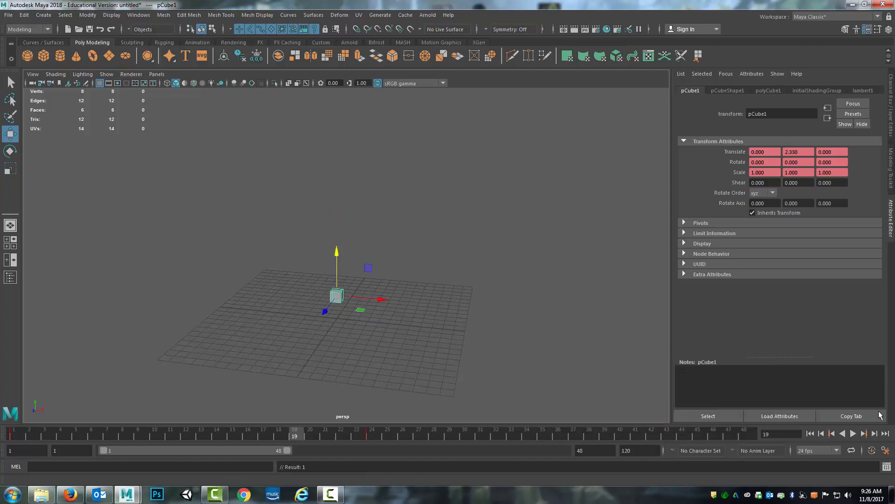
click(854, 433)
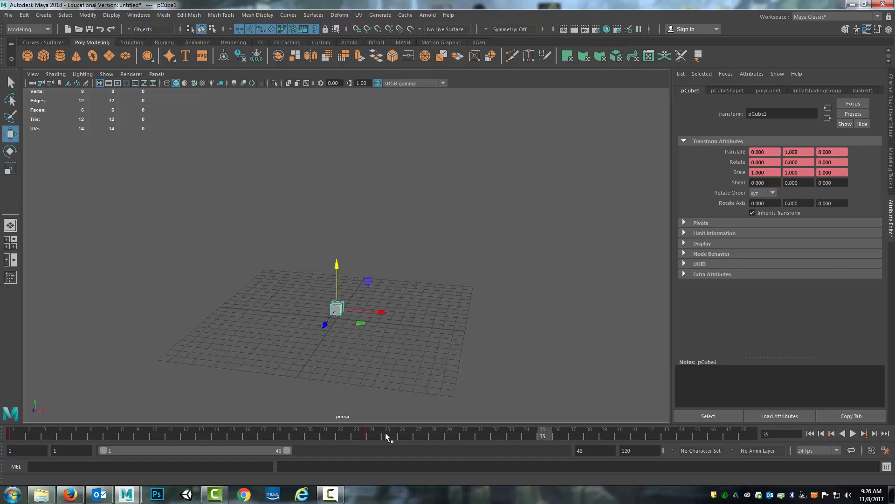
mouse_move(720, 437)
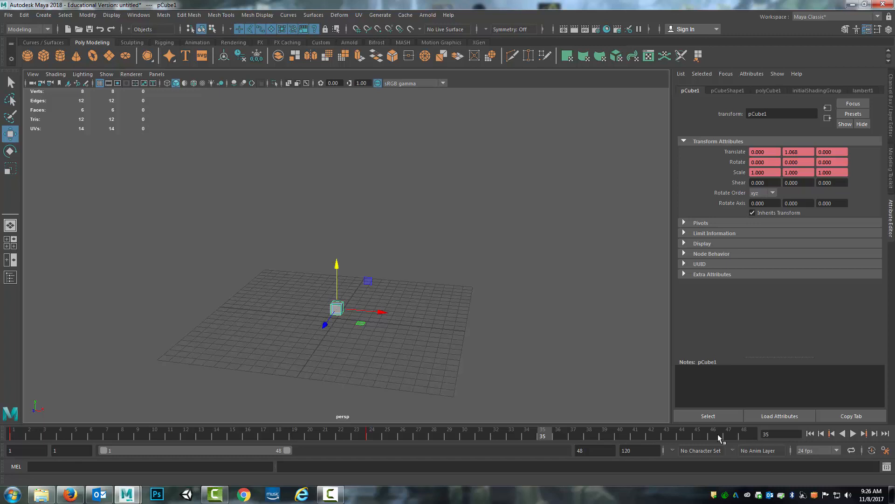
mouse_move(460, 437)
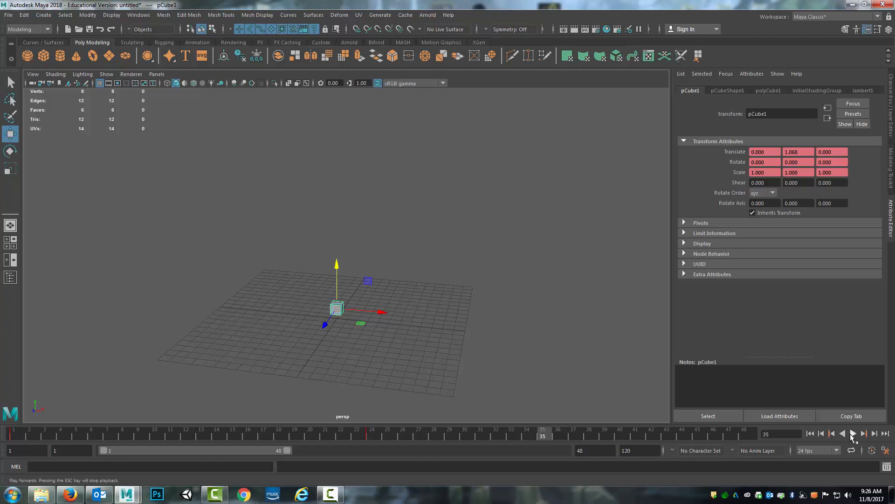
click(853, 433)
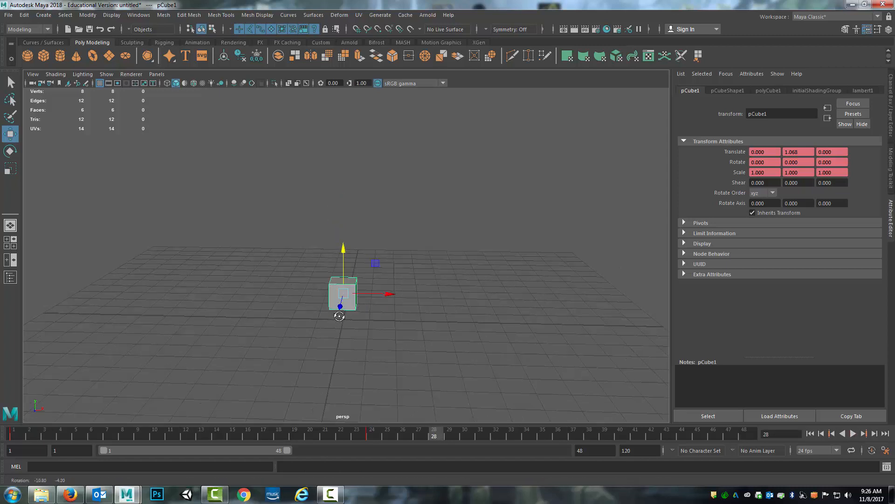
Step: Scale a ground plane to about 28.7 under the cube, add pCube2, and go to frame 23
drag(433, 436, 372, 436)
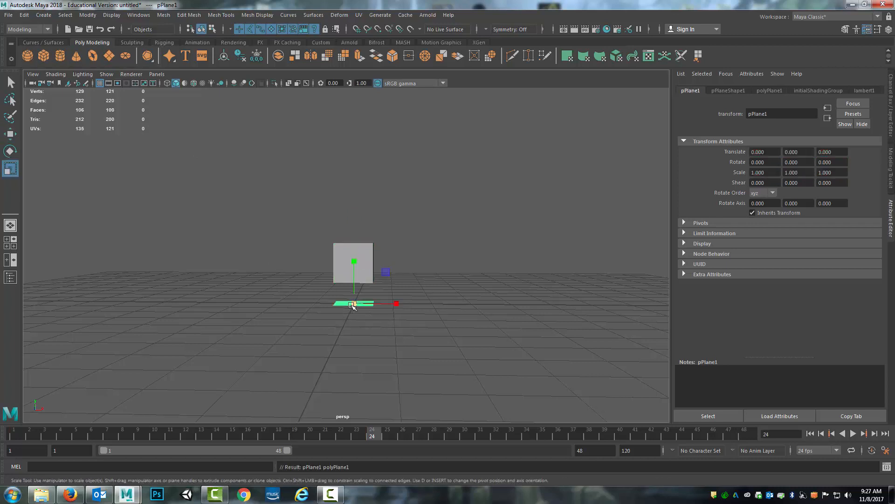
drag(352, 305, 353, 257)
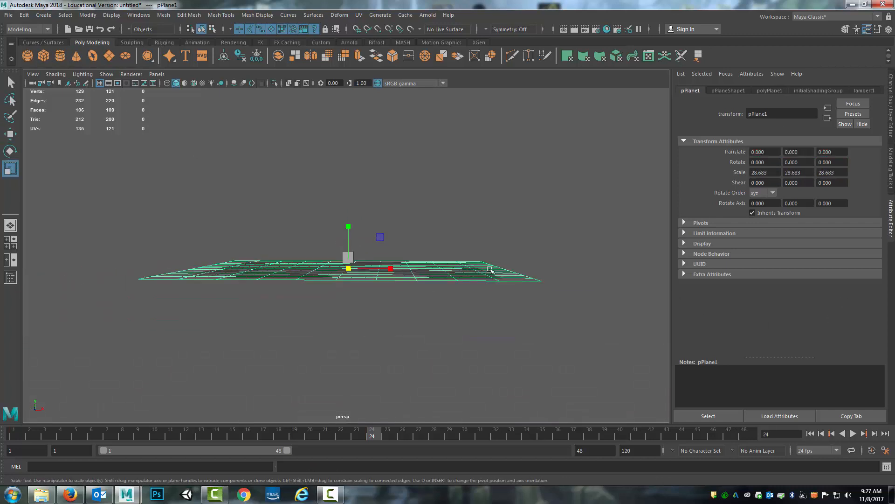
click(769, 90)
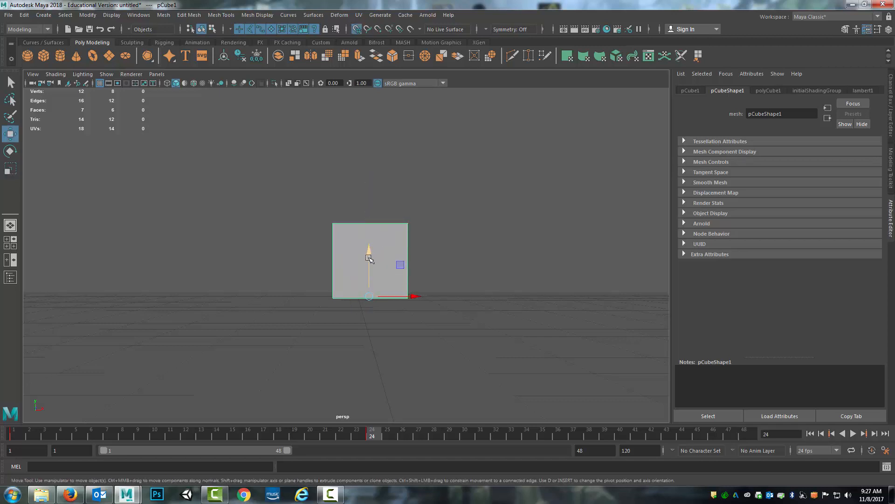
drag(370, 258, 418, 324)
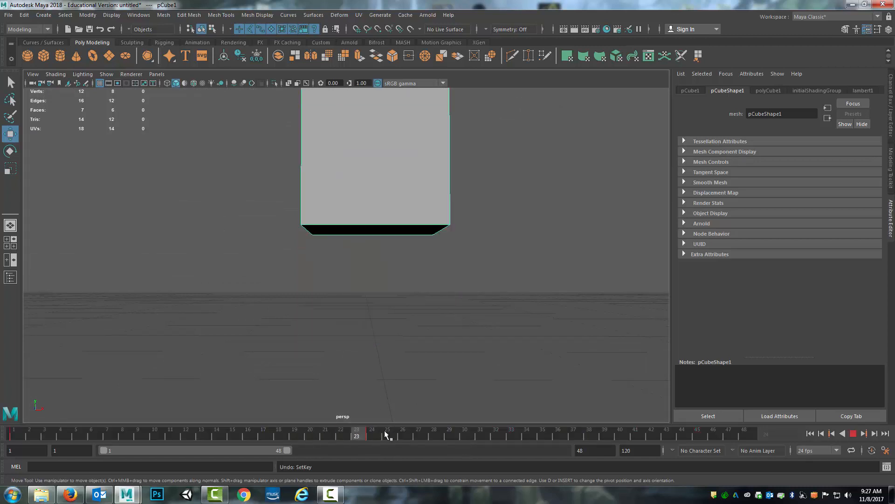
click(371, 435)
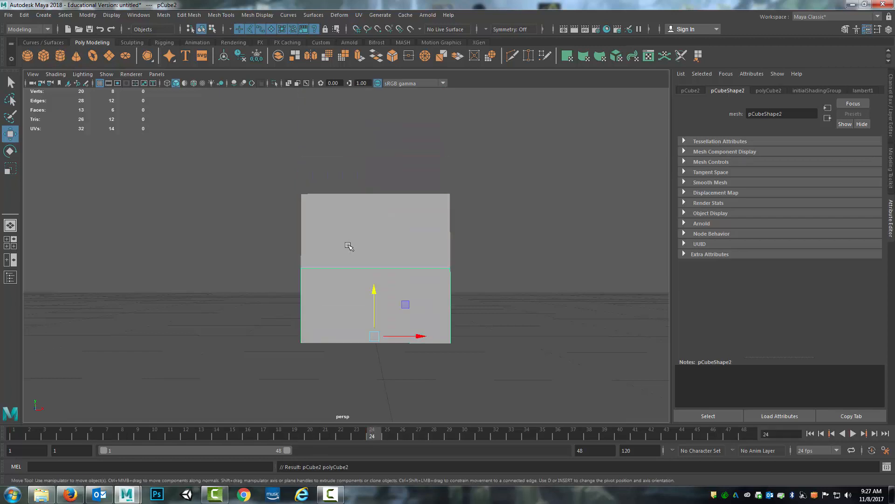
Step: Move pCube2 sideways along X and switch the display to wireframe
click(10, 169)
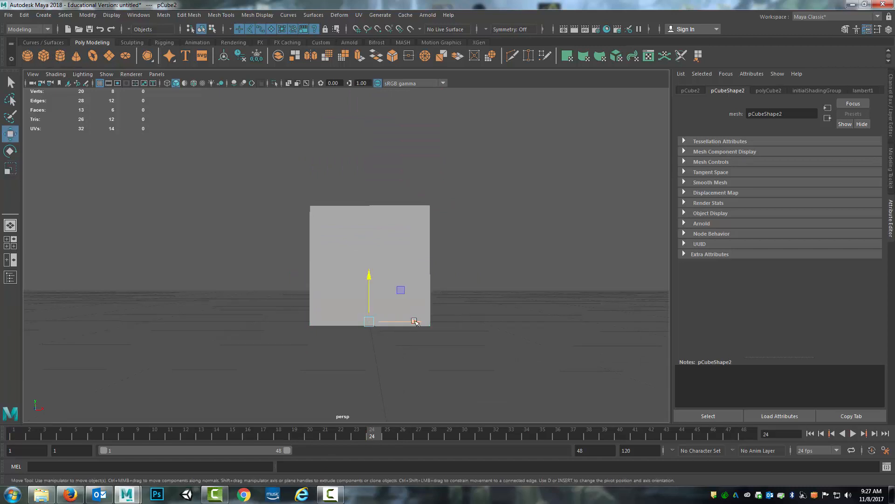
drag(414, 320, 371, 328)
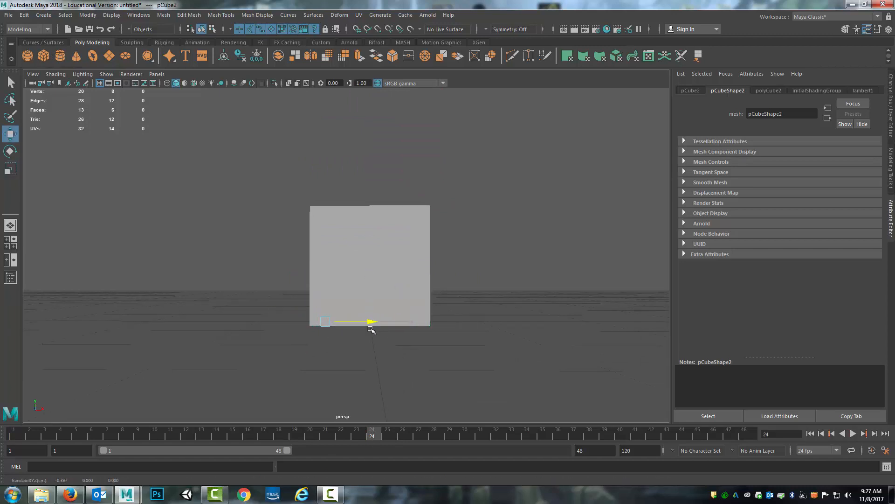
drag(371, 329, 329, 313)
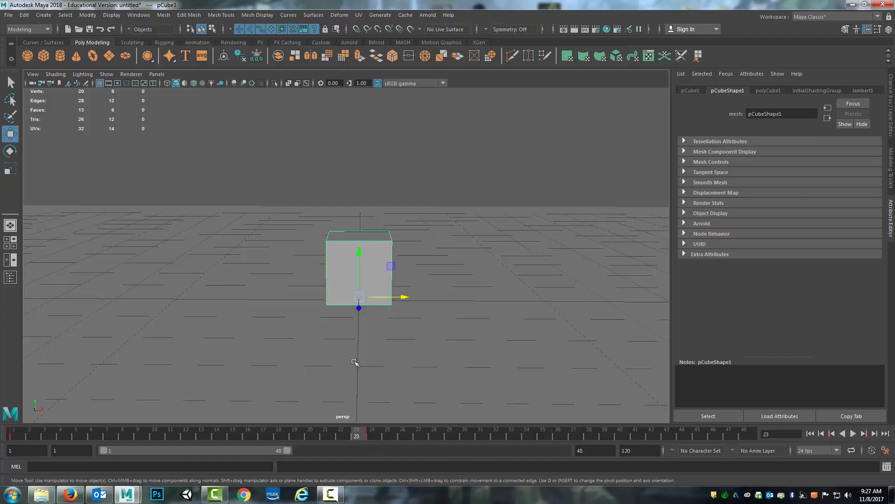
key(4)
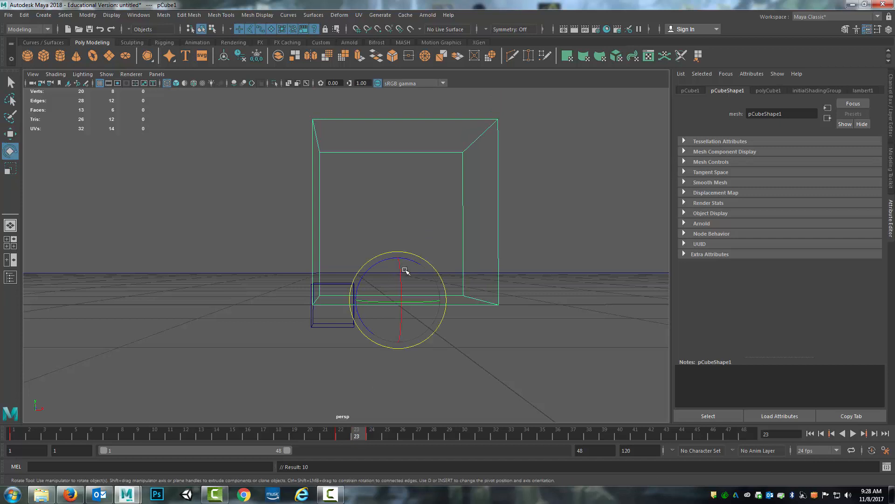
Step: Tilt pCube1 with a first rotation and adjust the current frame
drag(406, 271, 405, 285)
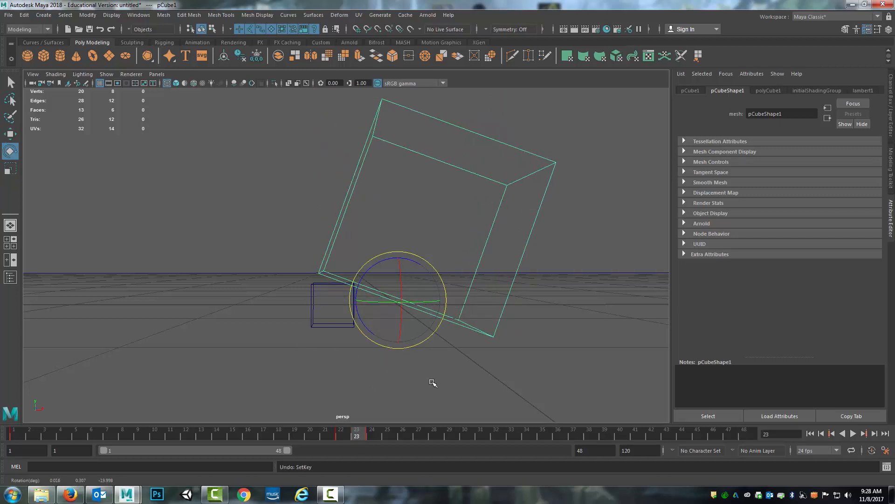
click(341, 433)
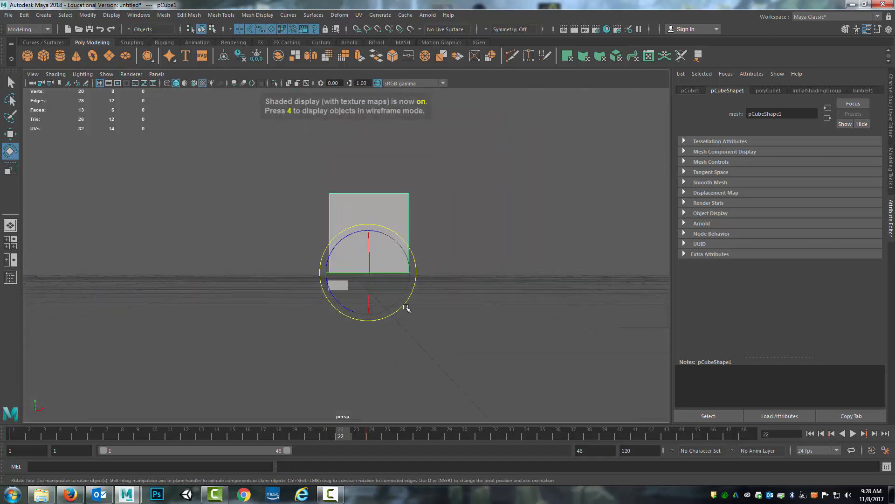
drag(406, 308, 386, 289)
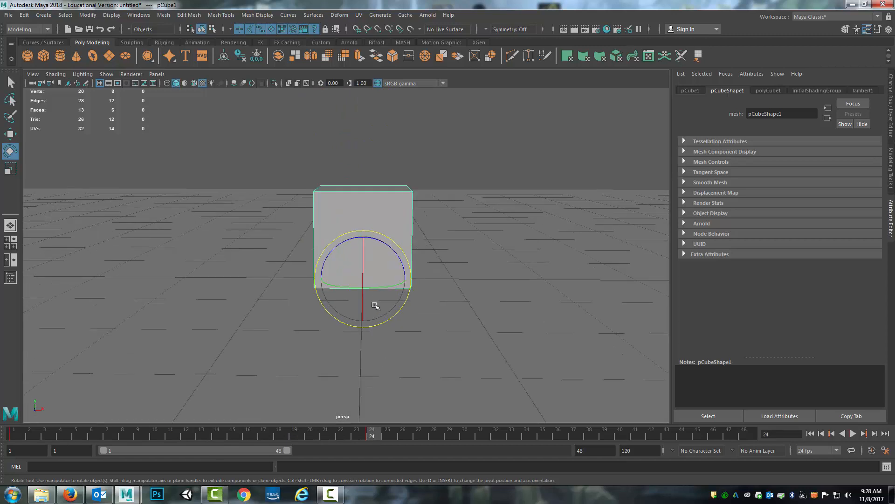
Step: In front view, move pCube1's pivot to its lower corner and tilt it around it
drag(374, 306, 348, 317)
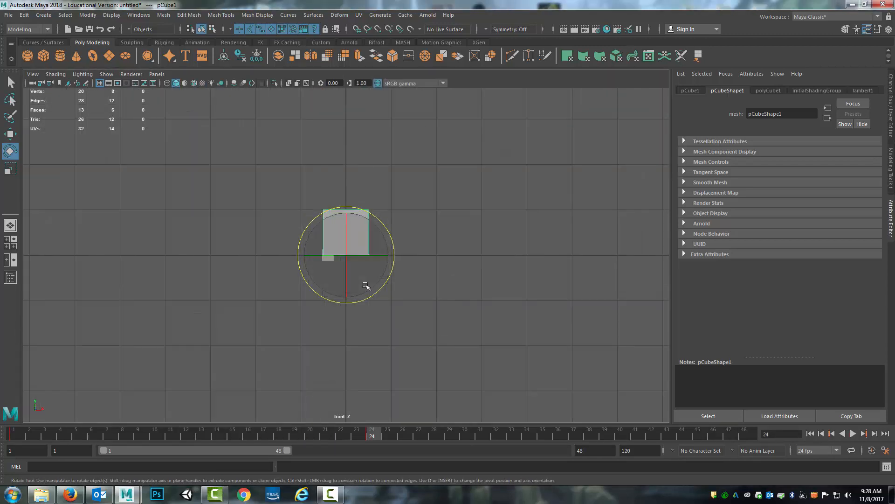
drag(366, 285, 382, 249)
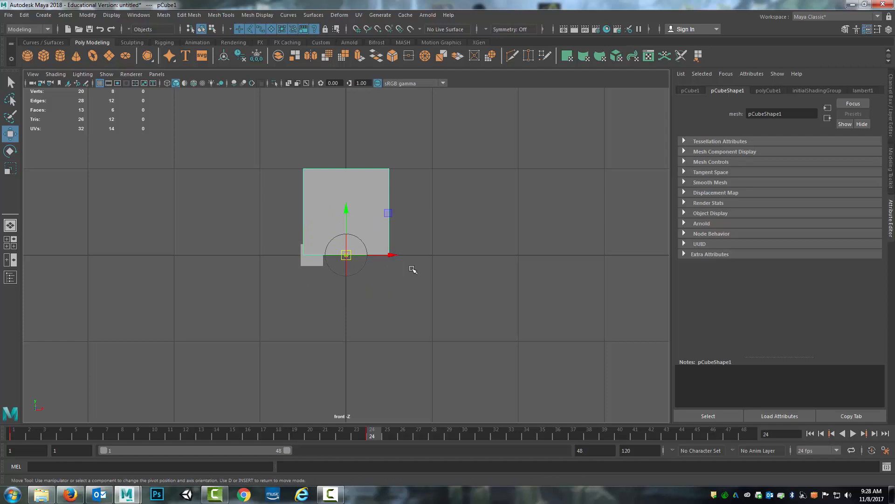
drag(345, 254, 389, 255)
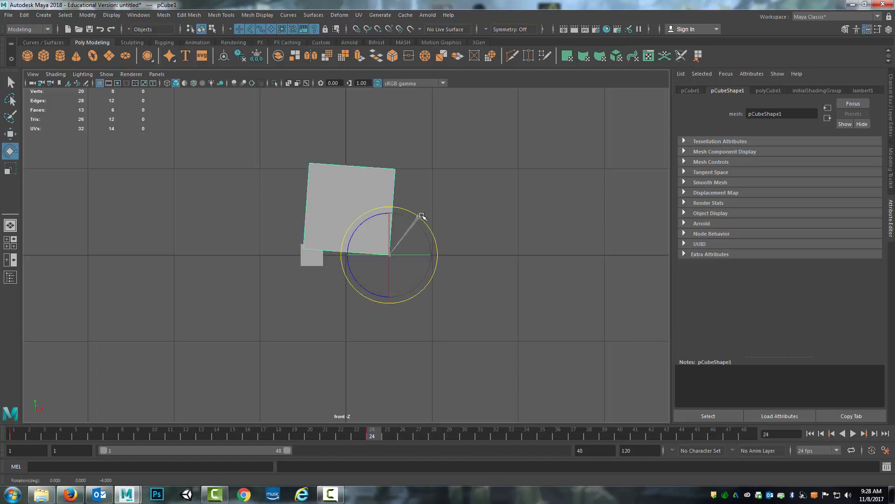
drag(399, 213, 426, 218)
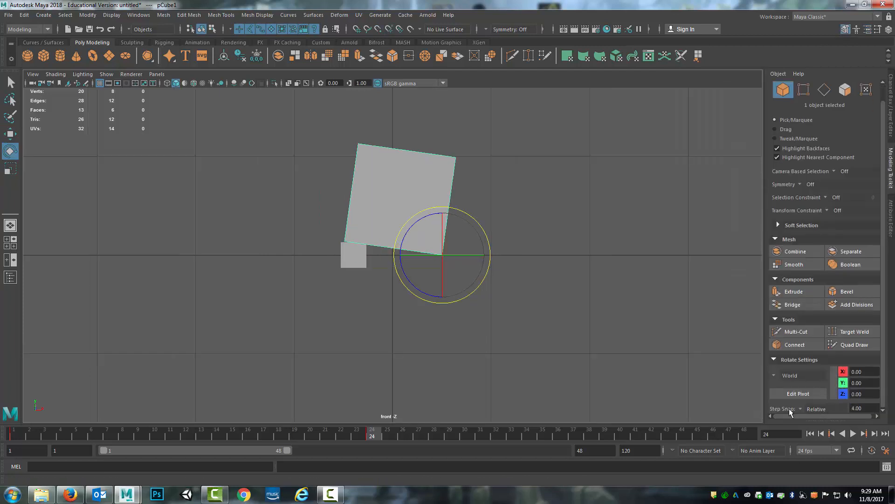
Step: Disable rotation step snap, maximize the perspective view, and scrub the cube's fall
click(817, 409)
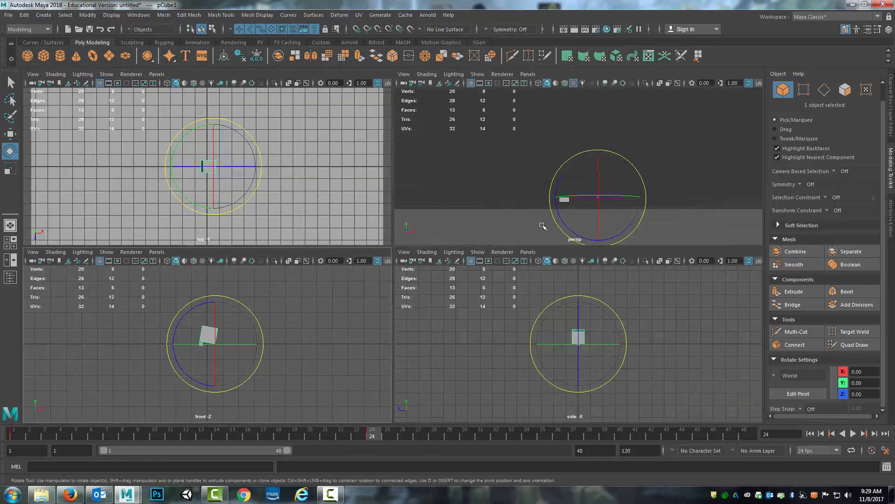
key(space)
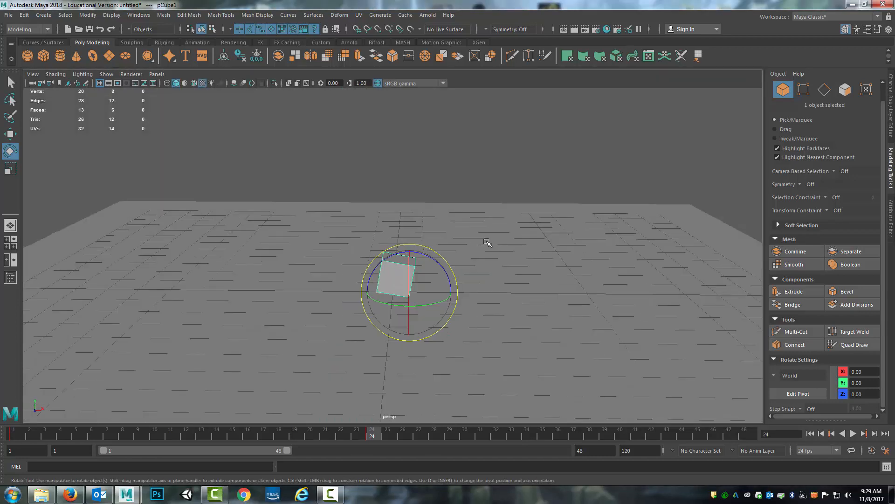
drag(486, 243, 454, 259)
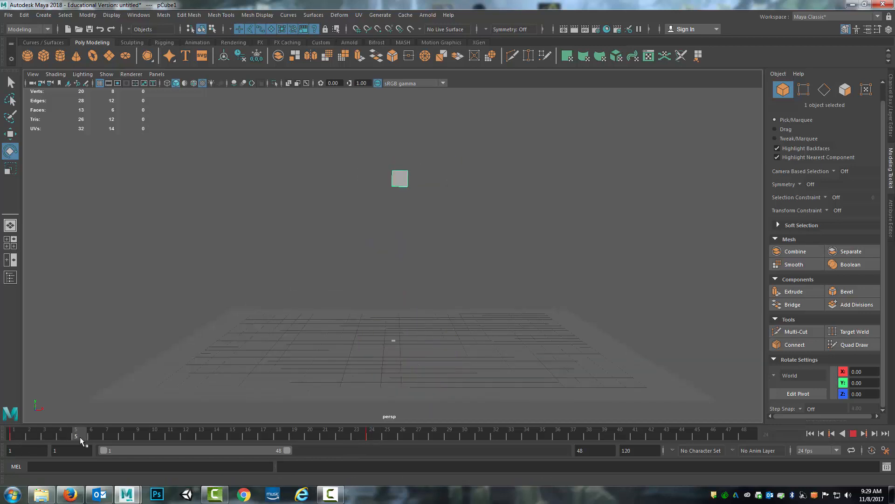
drag(74, 434, 262, 434)
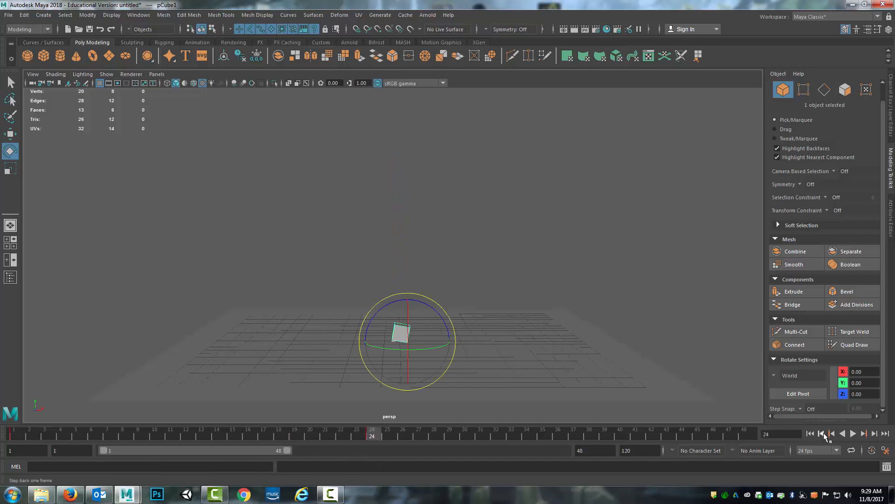
click(853, 433)
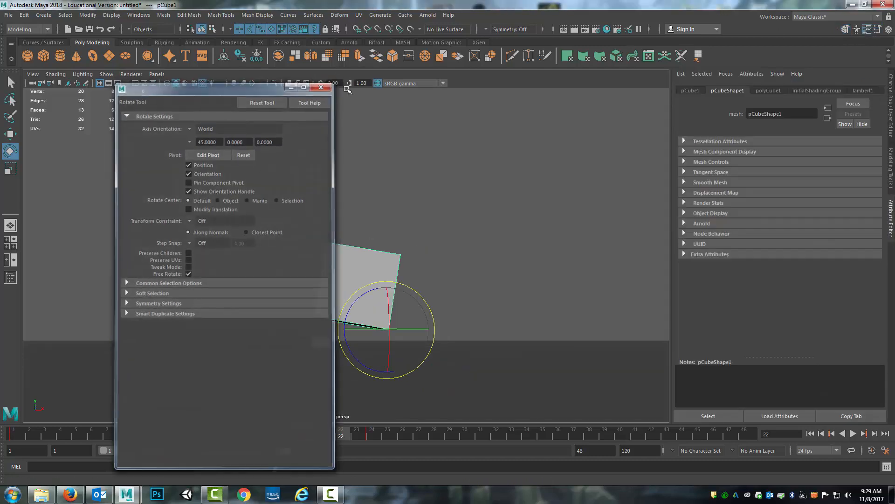
Step: Key pCube1's Z rotation at about -5° on frame 23, then go to frame 21
click(322, 87)
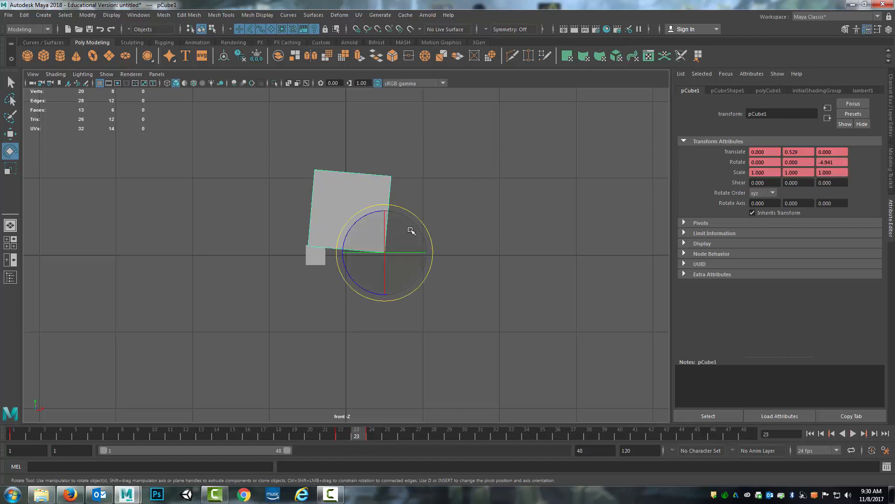
drag(411, 231, 411, 211)
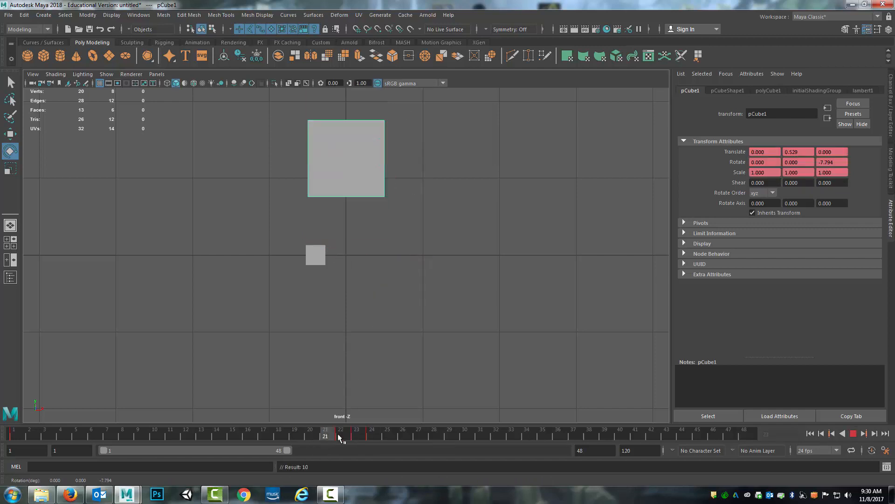
click(356, 433)
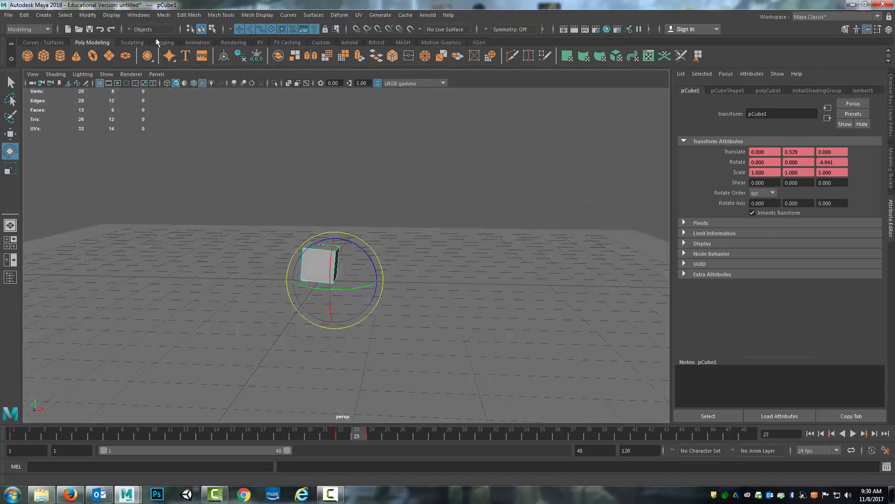
Step: Open the Graph Editor from Windows > Animation Editors to view pCube1's animation curves
click(138, 15)
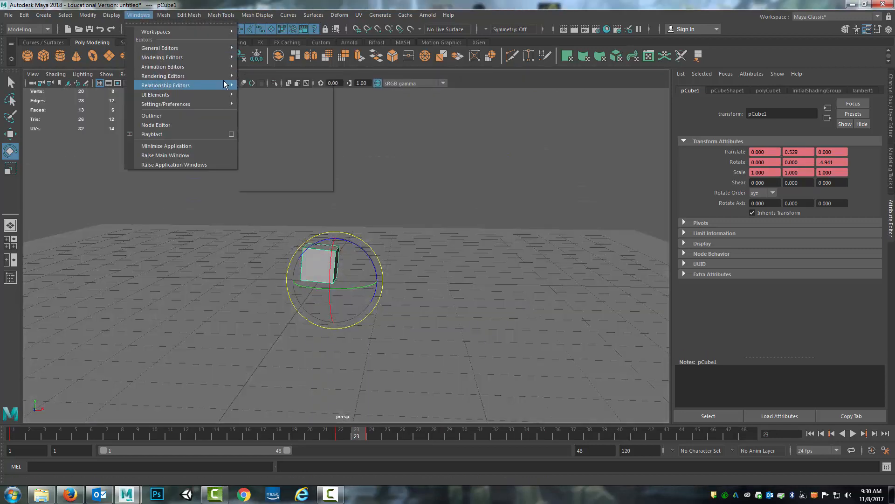
mouse_move(162, 57)
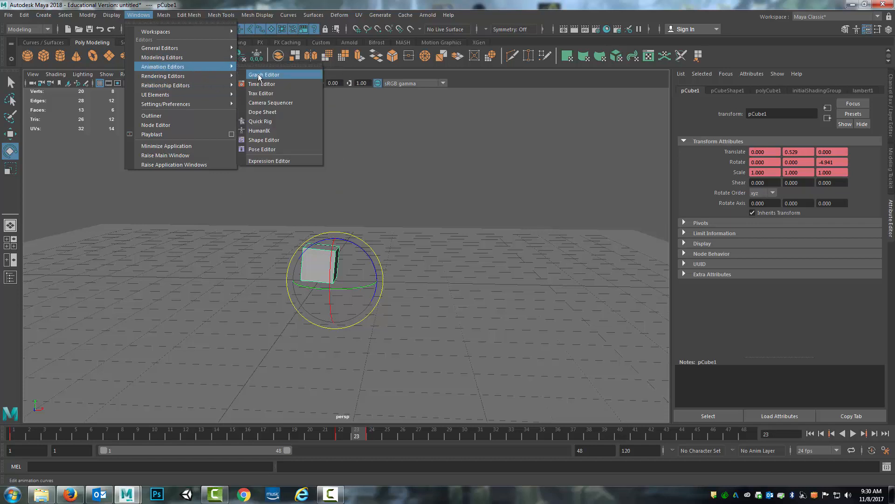
click(263, 74)
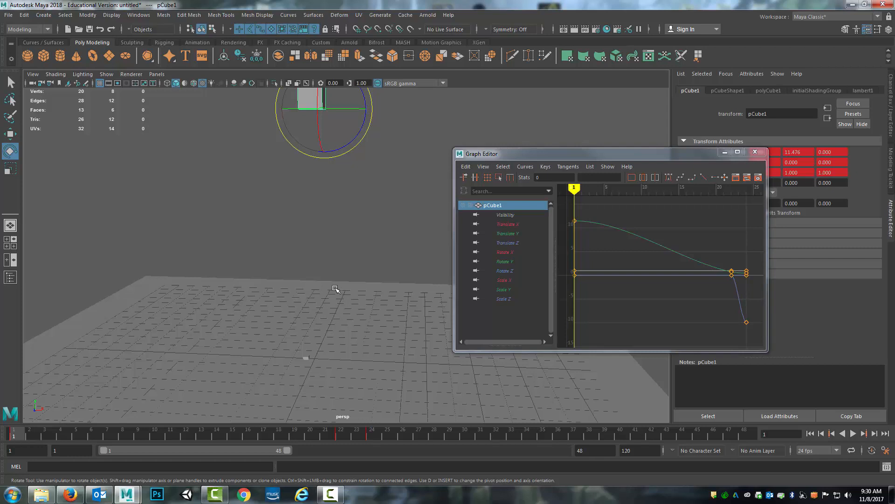
mouse_move(330, 298)
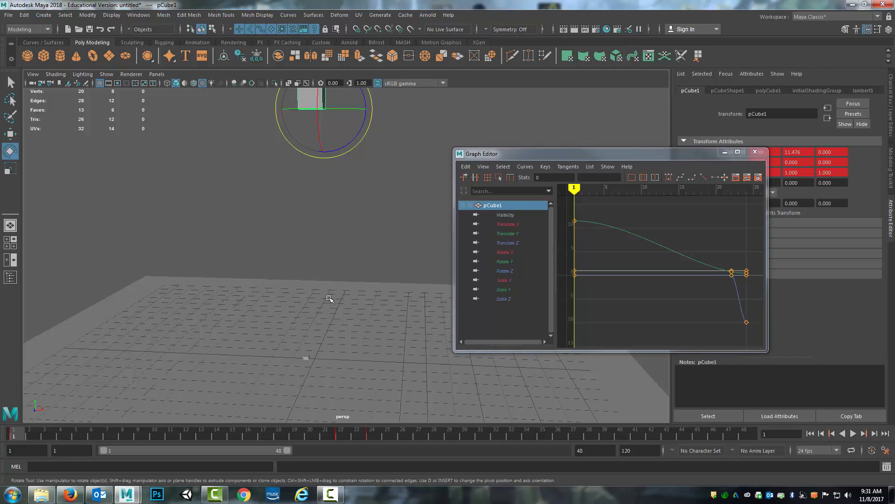
mouse_move(335, 286)
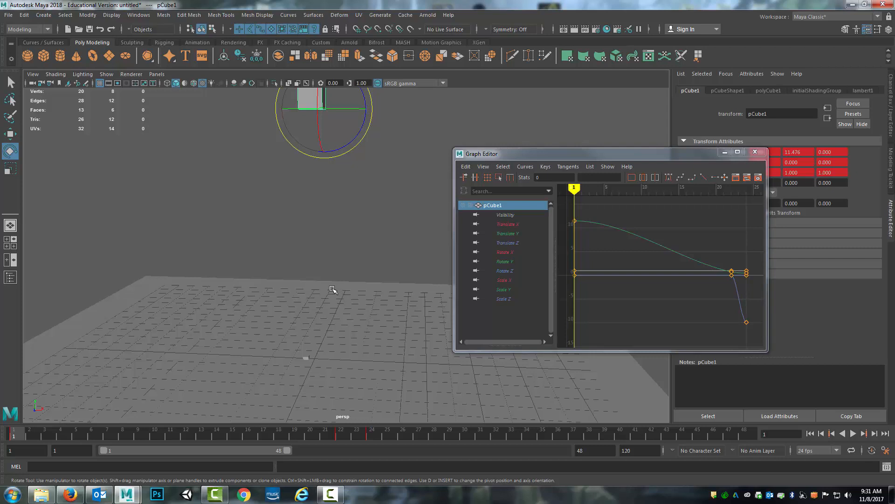
mouse_move(395, 312)
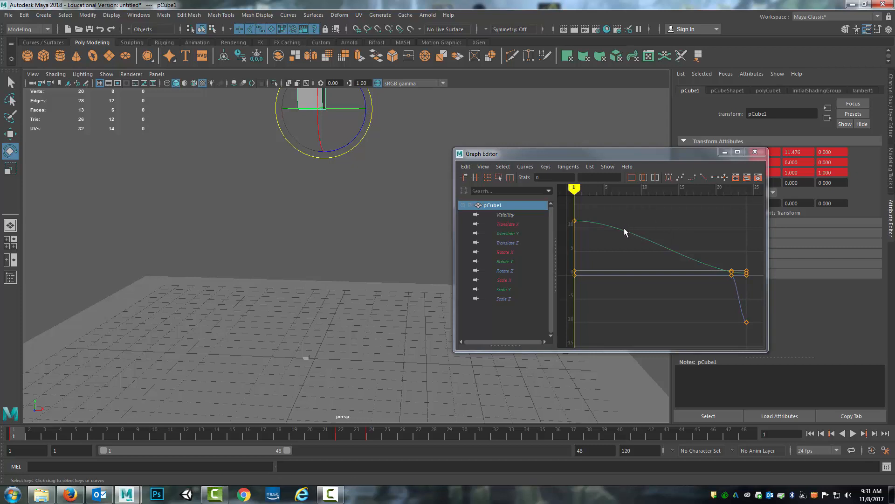
mouse_move(587, 234)
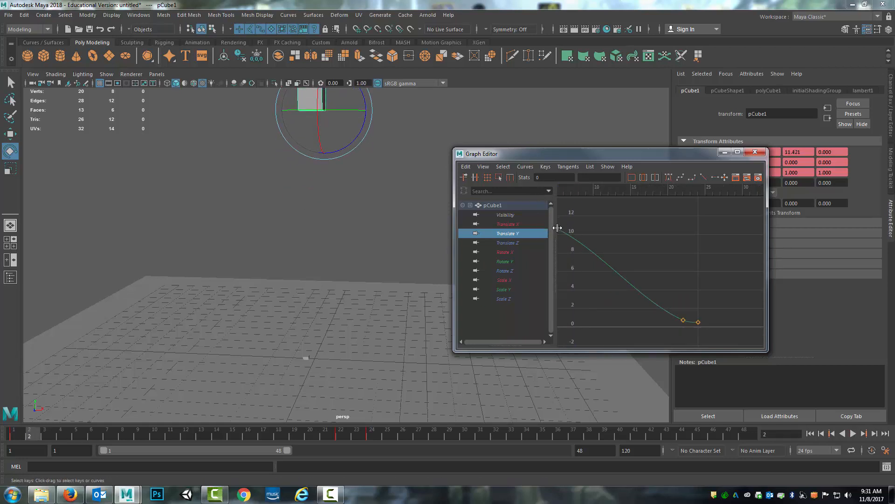
Step: Isolate pCube1's Translate Y curve, angle the first key's tangent, then make all tangents linear
click(507, 224)
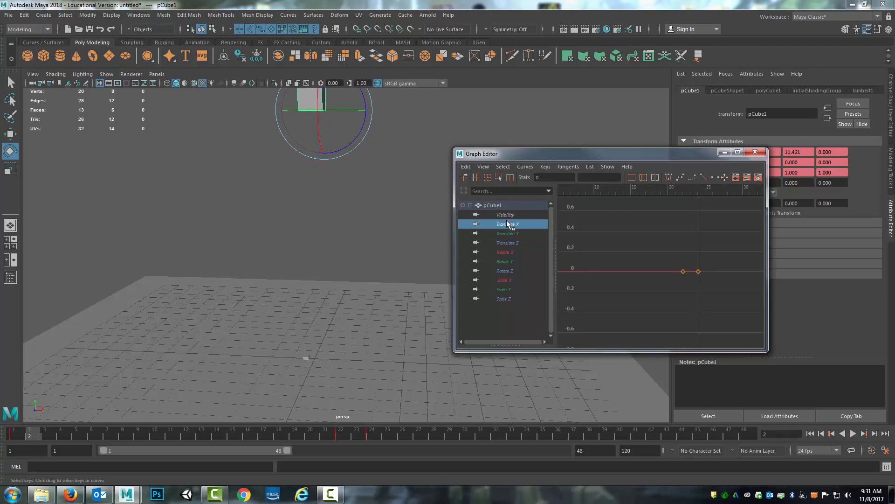
click(507, 233)
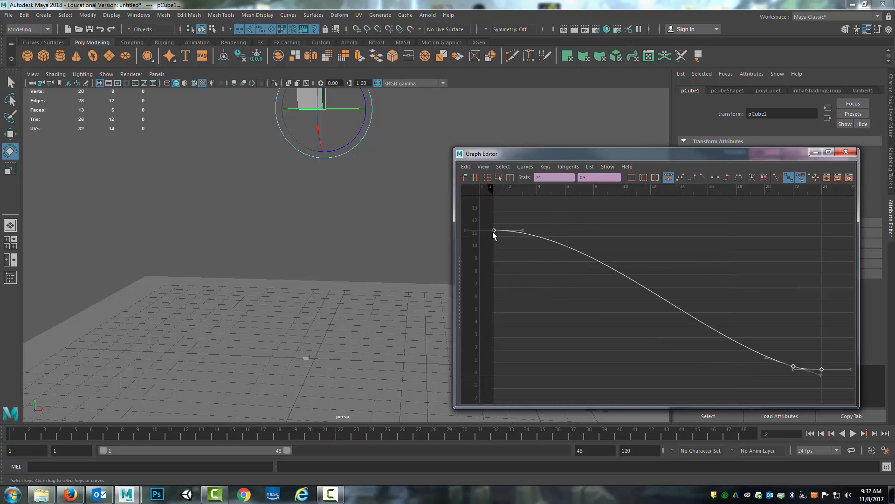
click(494, 230)
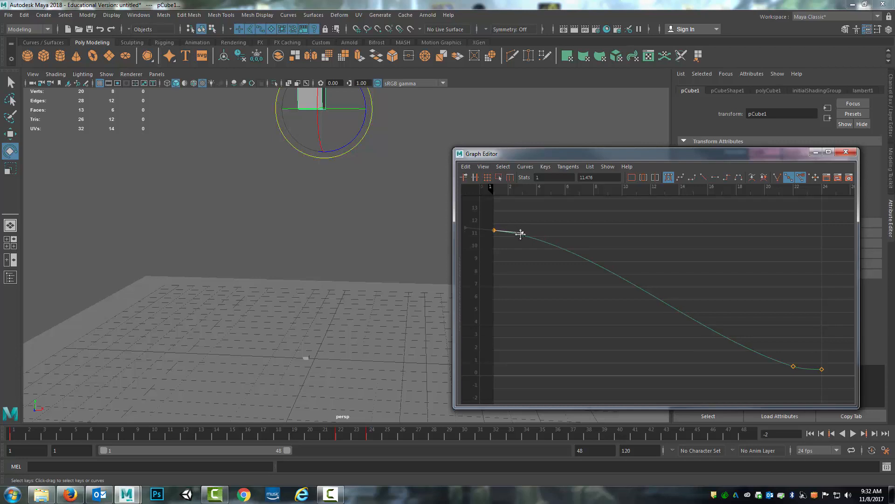
drag(519, 234, 519, 249)
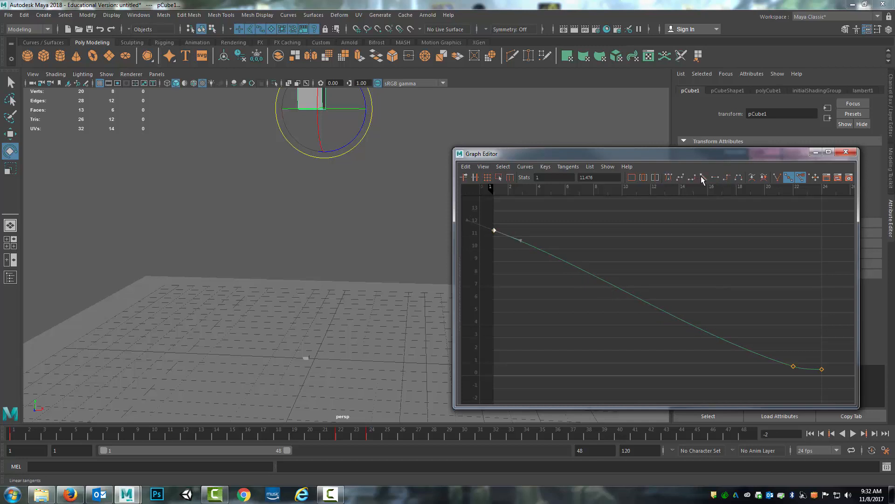
click(703, 177)
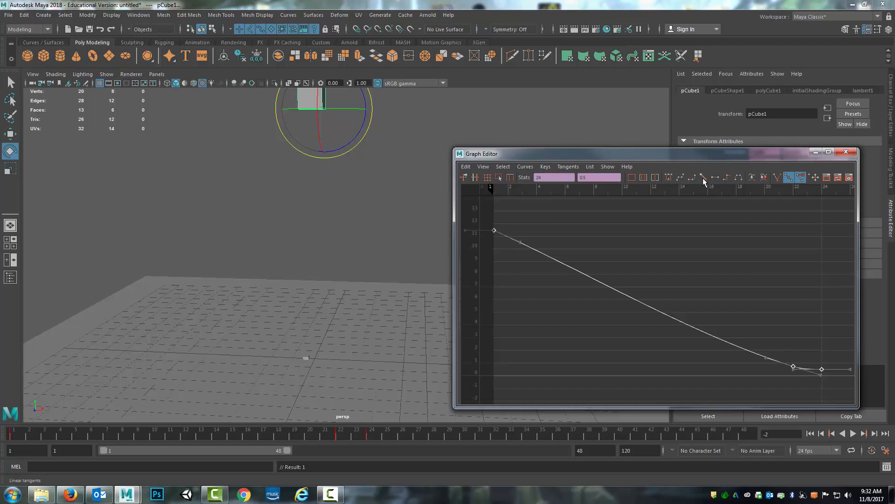
click(703, 177)
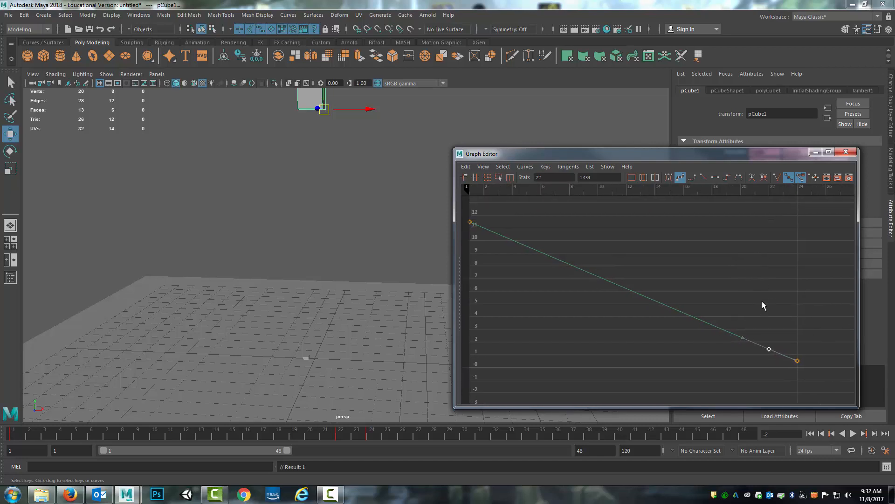
Step: Scrub to late frames to check the cube landing on the linear fall
click(340, 433)
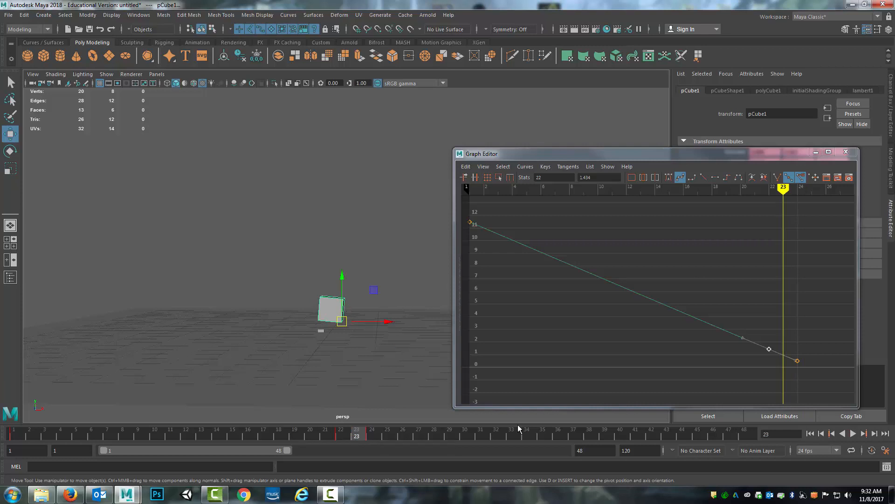
mouse_move(721, 434)
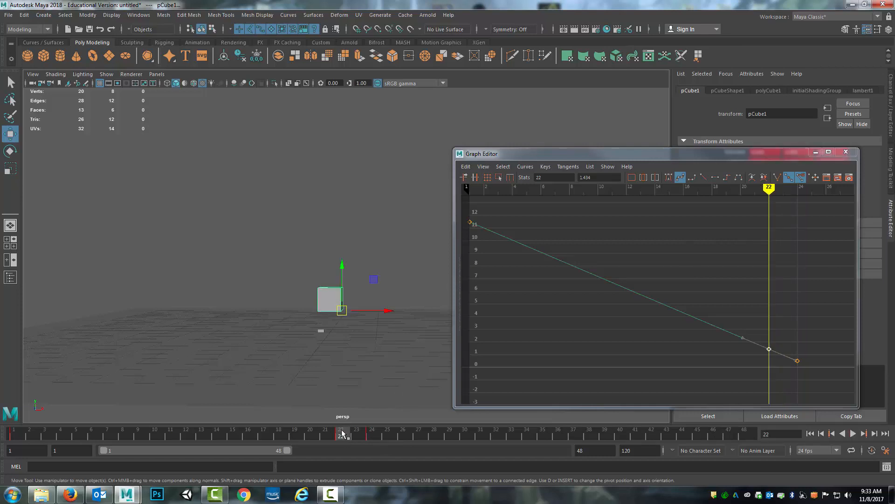
click(356, 432)
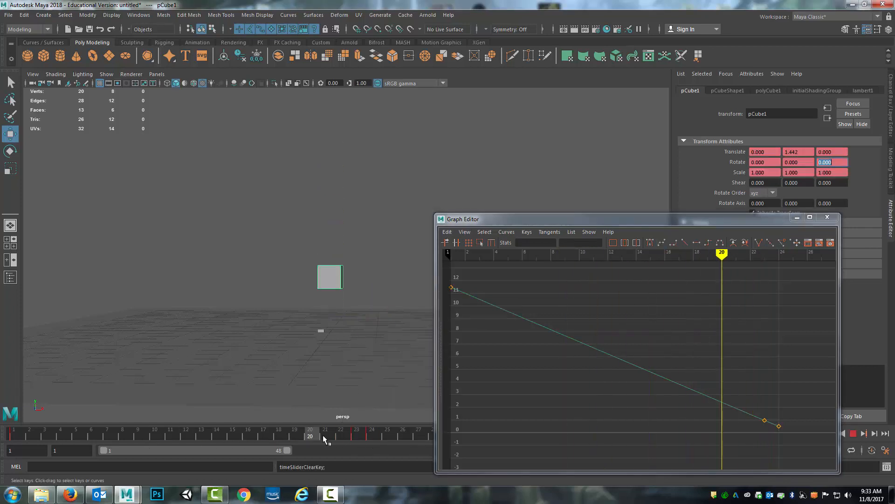
click(357, 436)
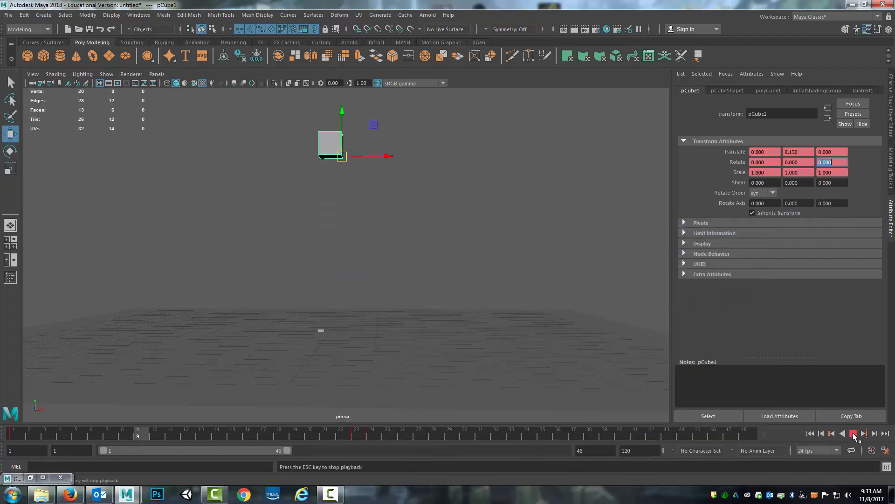
Step: Stop the animation preview from the playback controls
click(853, 432)
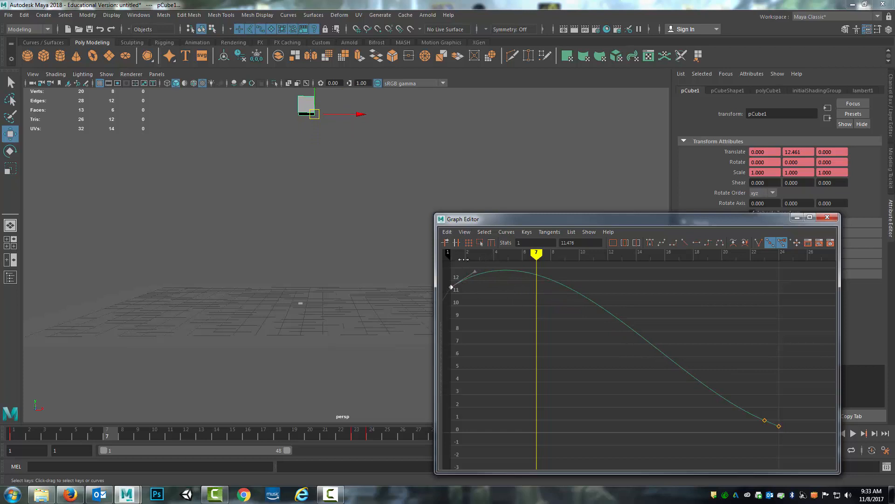
click(852, 433)
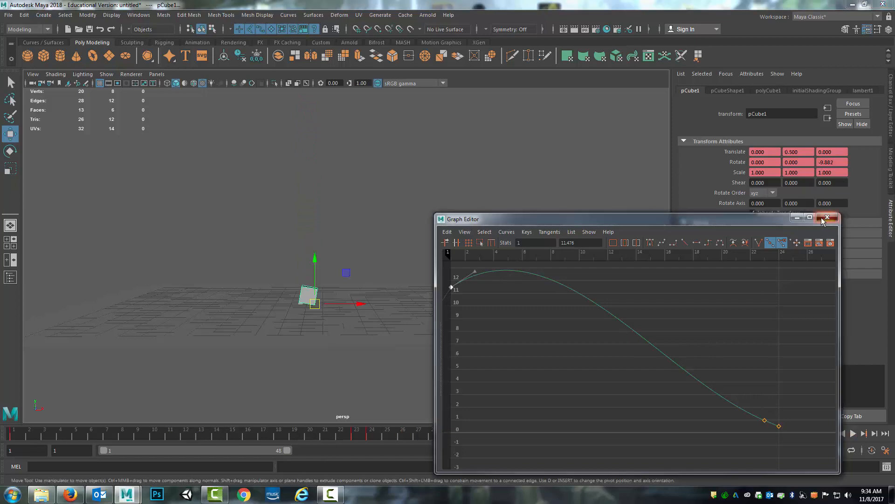
Step: Close the Graph Editor, then add pSphere1 off-centre, raised high, with 8 subdivisions
click(826, 218)
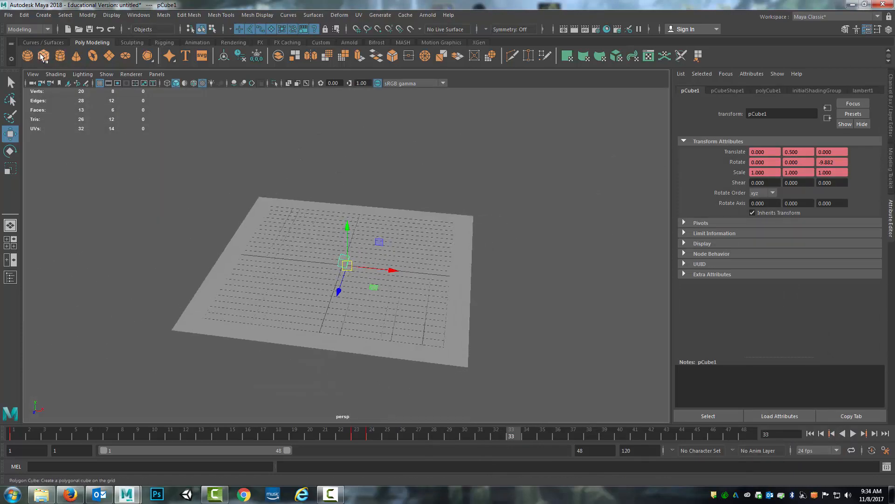
click(24, 56)
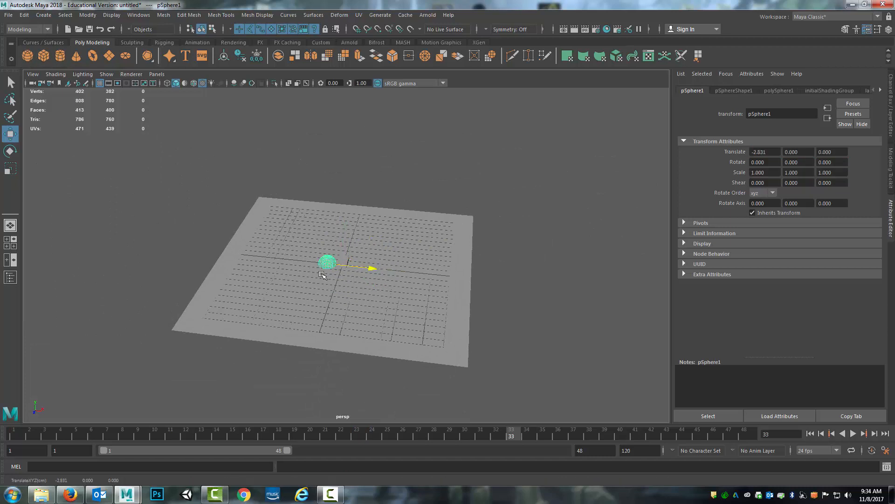
drag(328, 263, 297, 220)
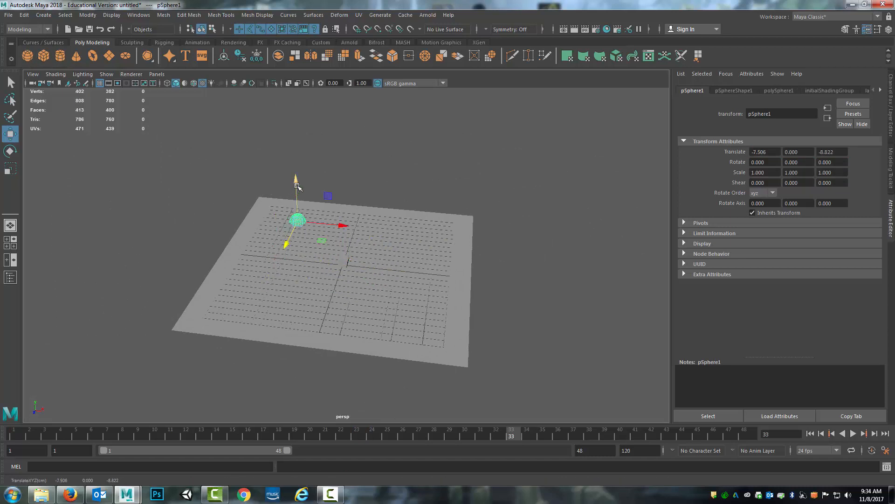
click(778, 90)
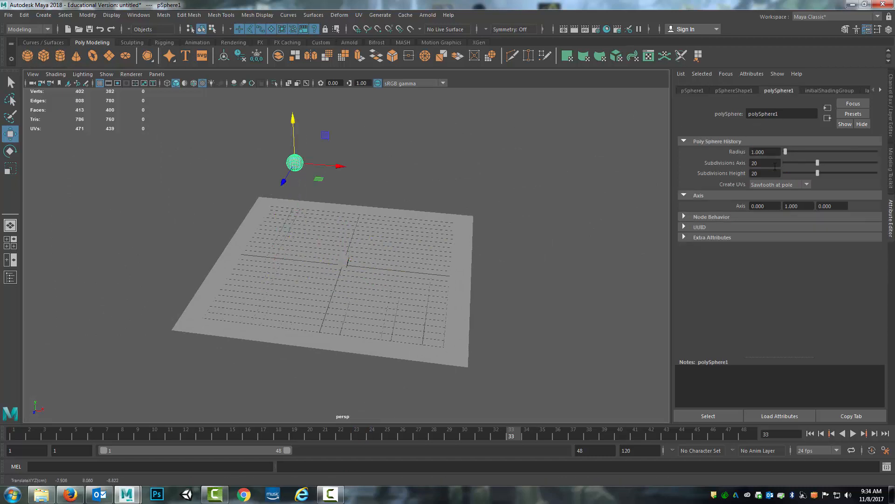
drag(834, 163, 768, 173)
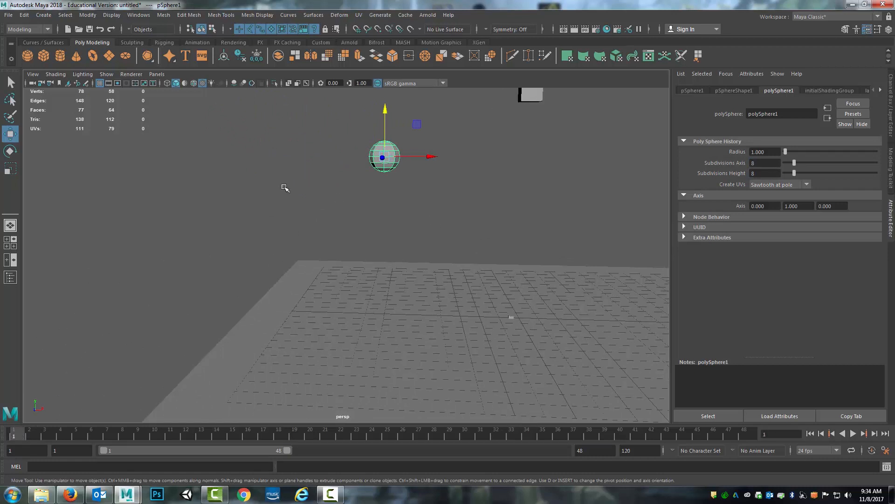
mouse_move(573, 156)
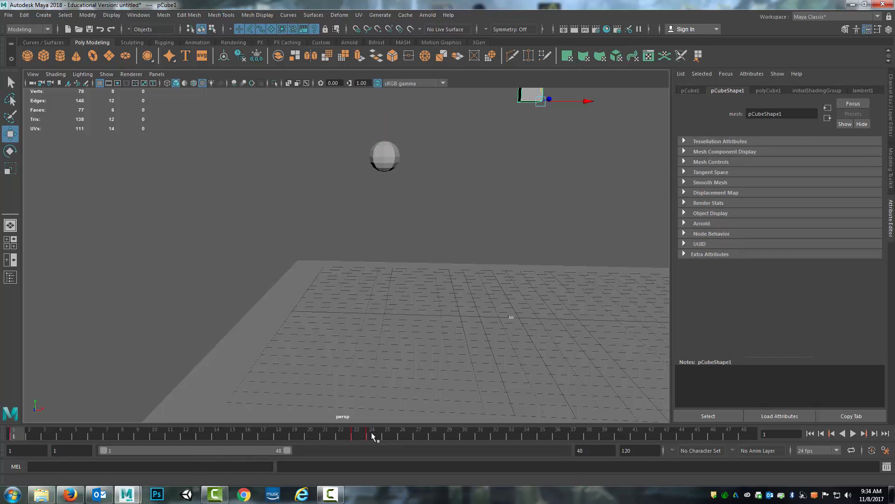
mouse_move(111, 433)
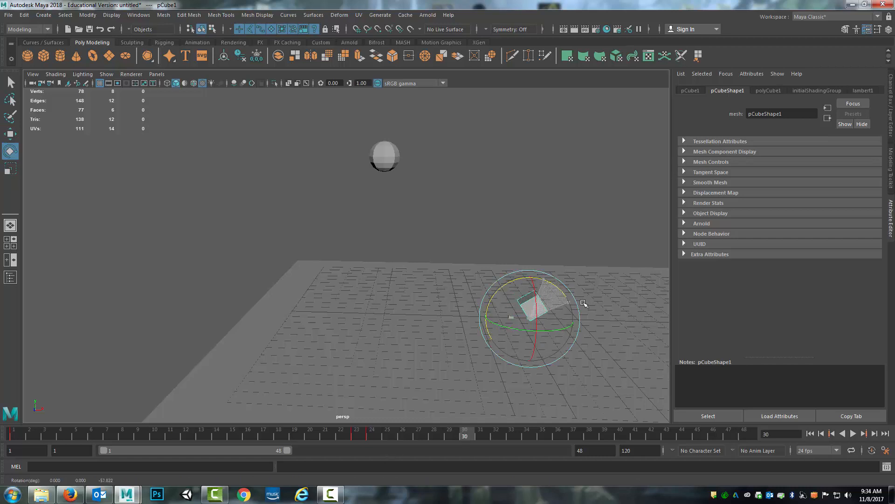
Step: Key pCube1 rotated to -90 on Z around frame 30
click(768, 90)
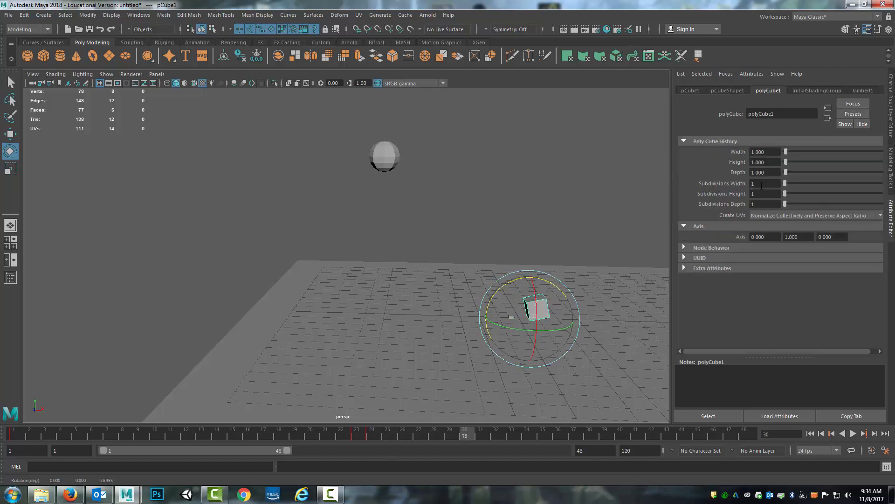
click(689, 90)
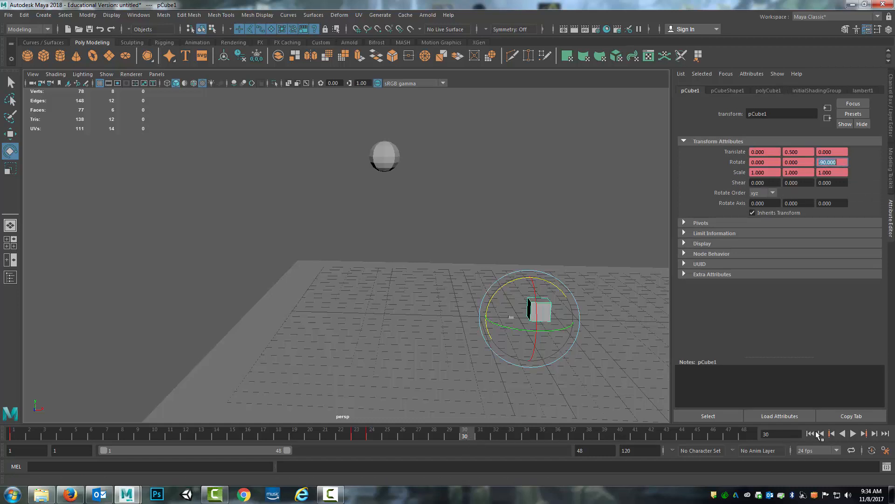
click(842, 434)
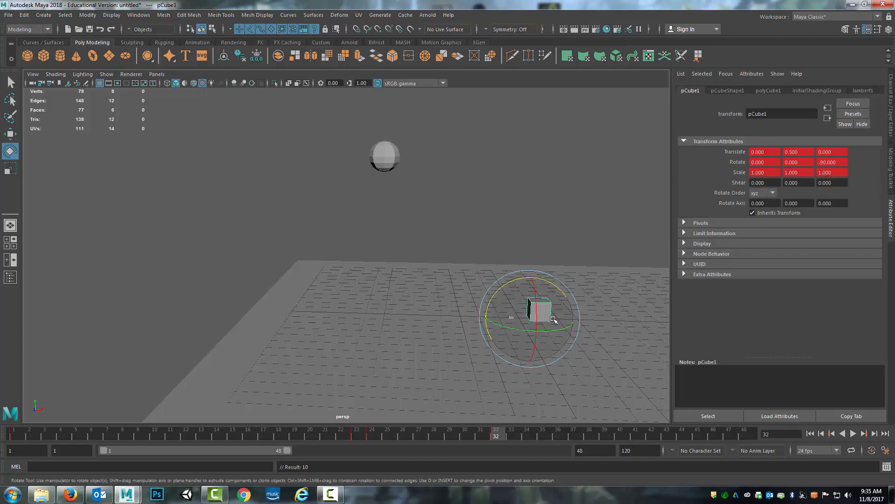
click(853, 433)
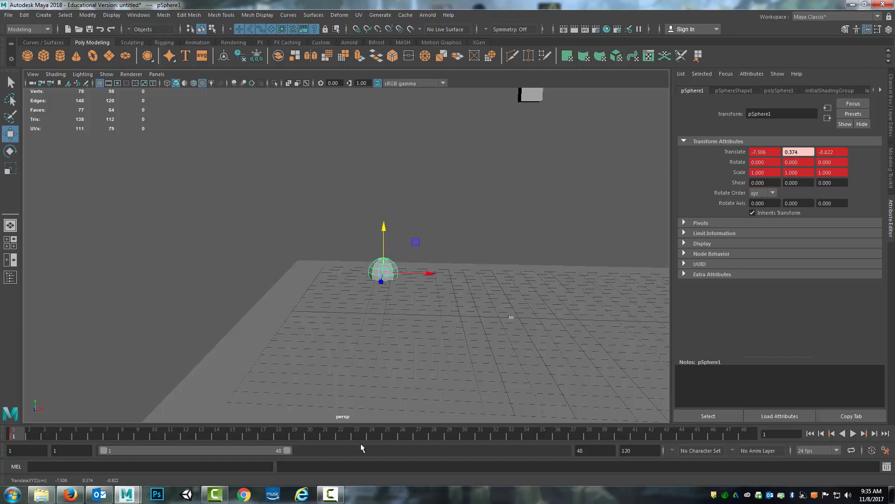
mouse_move(404, 432)
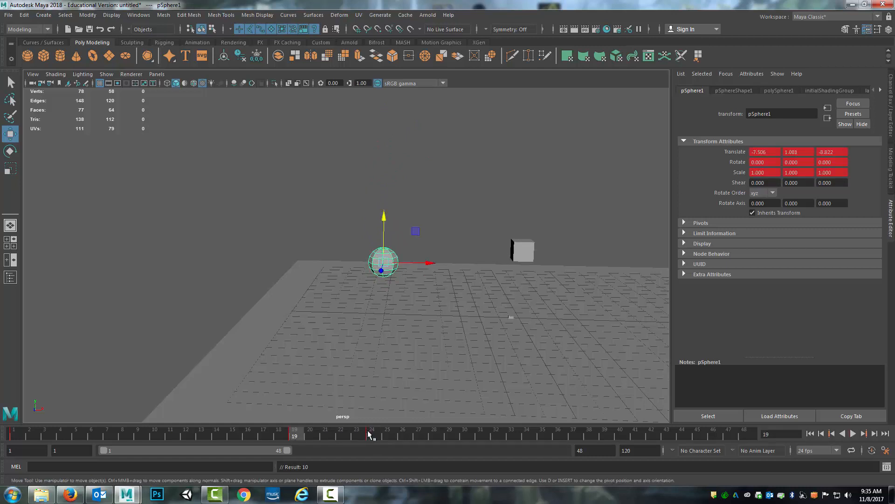
Step: Key the sphere landing and squashing at frame 24 and rising again by frame 48
click(372, 431)
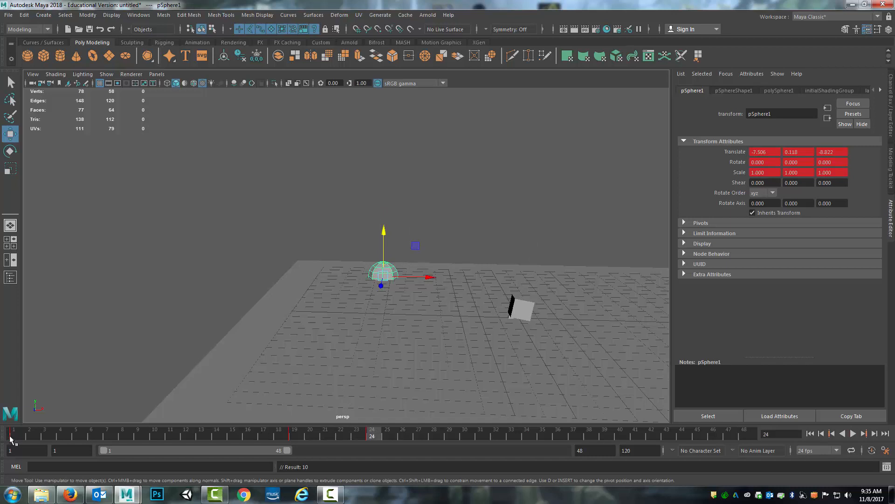
mouse_move(370, 429)
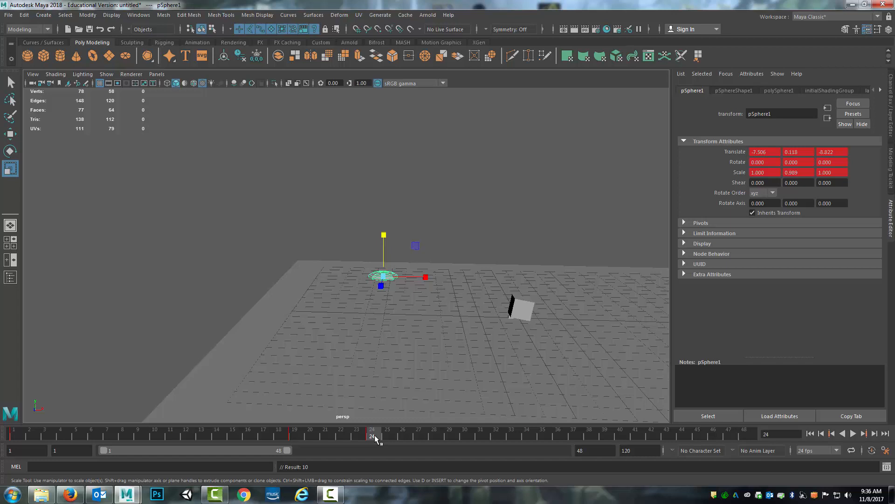
click(357, 429)
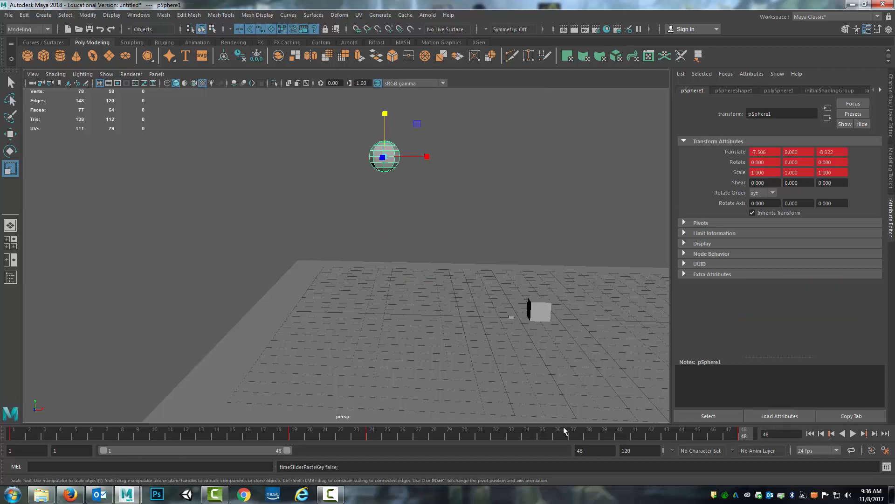
click(419, 433)
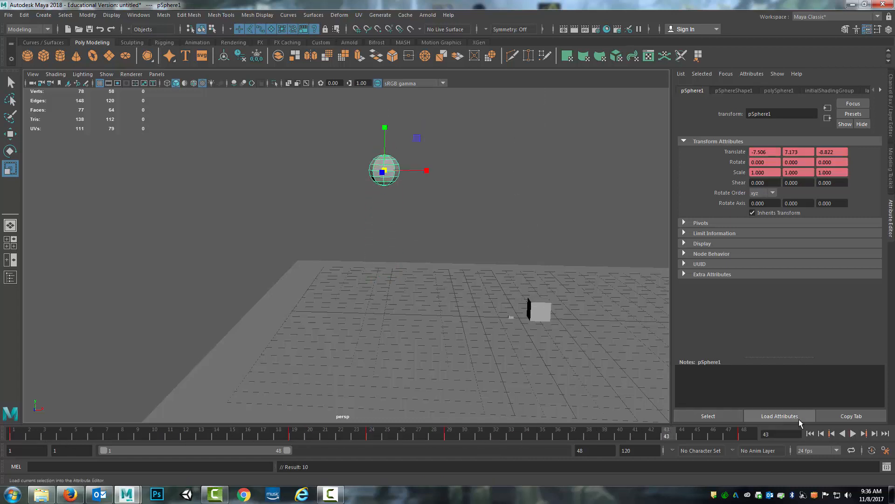
click(863, 432)
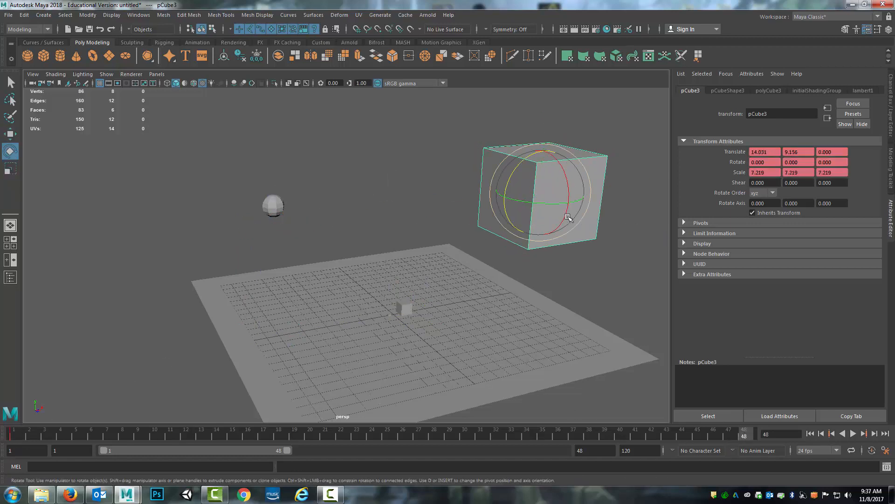
Step: Tilt the large pCube3 at an angle, key it, and pull the view back
drag(568, 218, 601, 321)
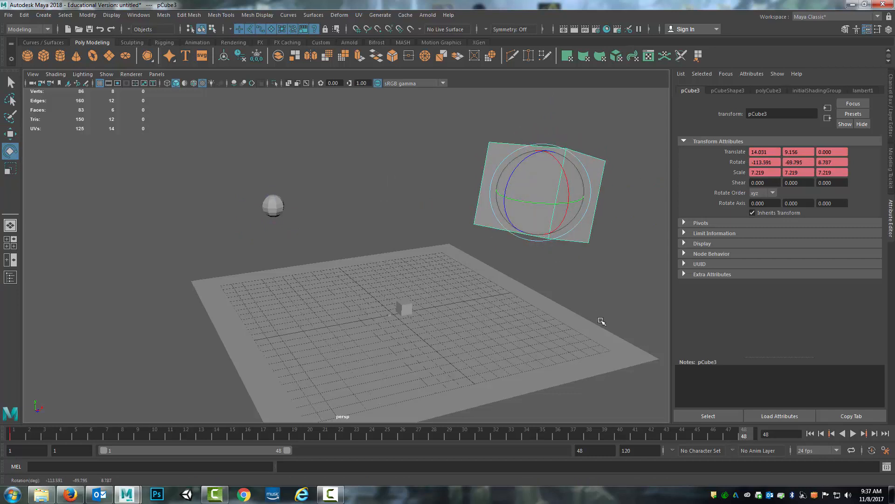
click(856, 433)
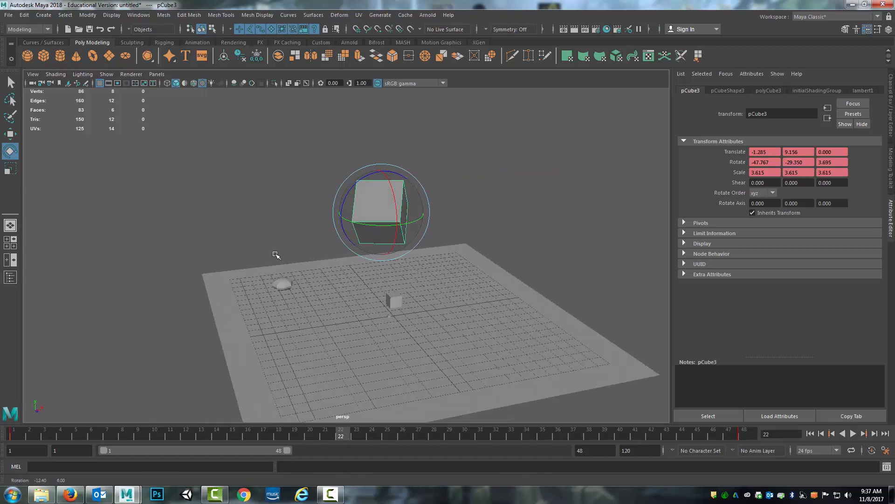
drag(277, 255, 317, 222)
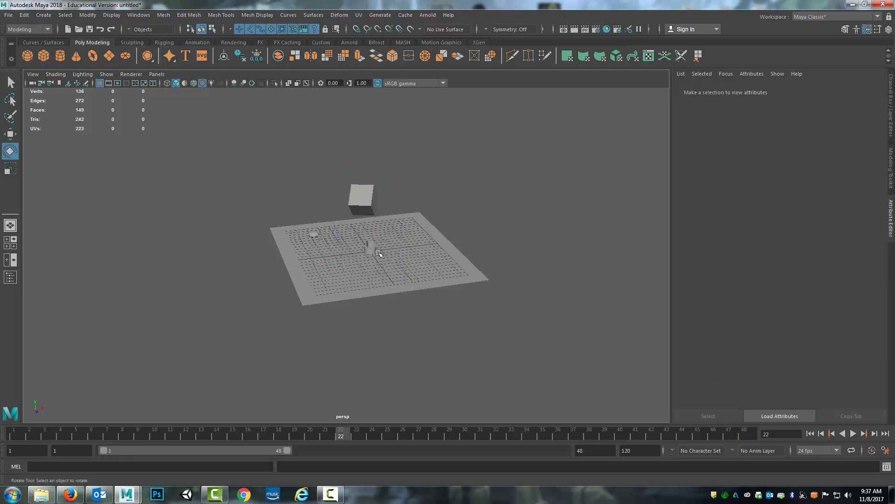
Step: Give pCylinder1 6 axis subdivisions and reposition it on the ground plane
click(370, 249)
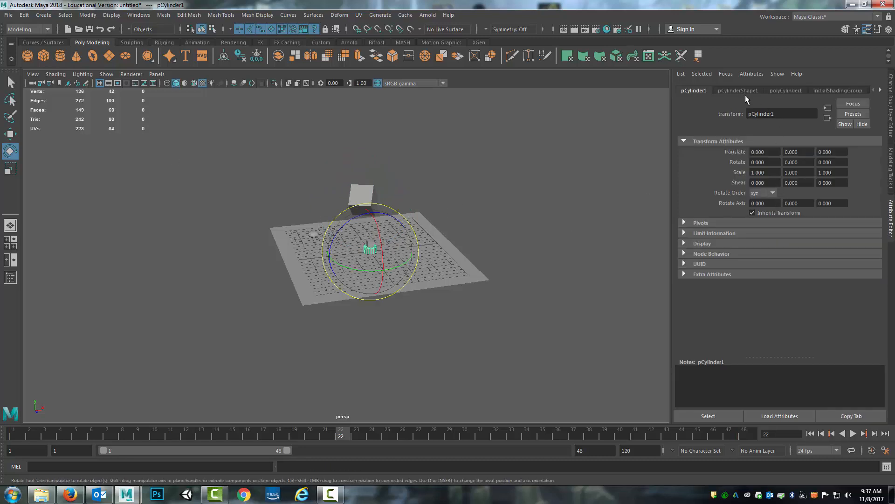
click(785, 90)
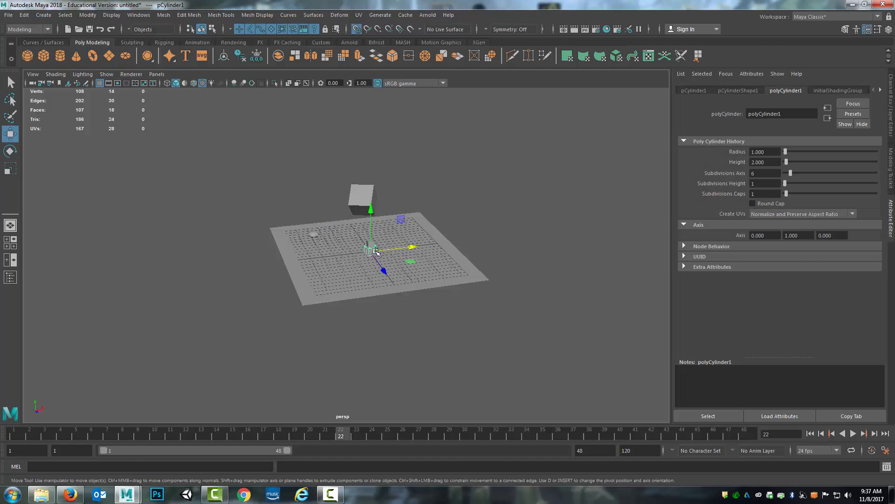
drag(371, 249, 317, 237)
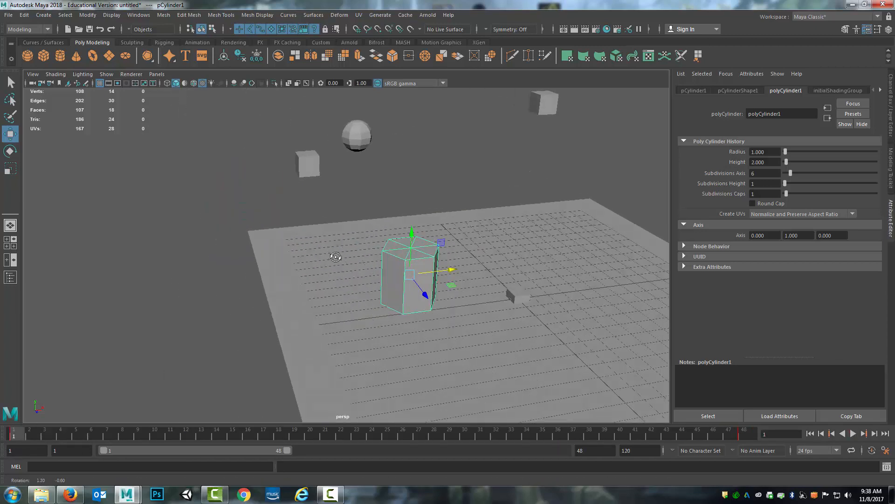
Step: Select a cylinder side face and set a key for it at a later frame
click(394, 274)
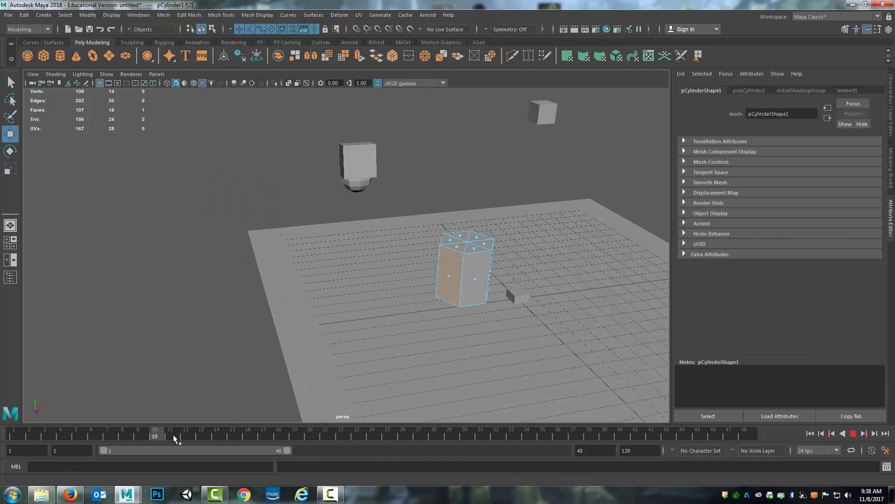
drag(155, 434, 525, 434)
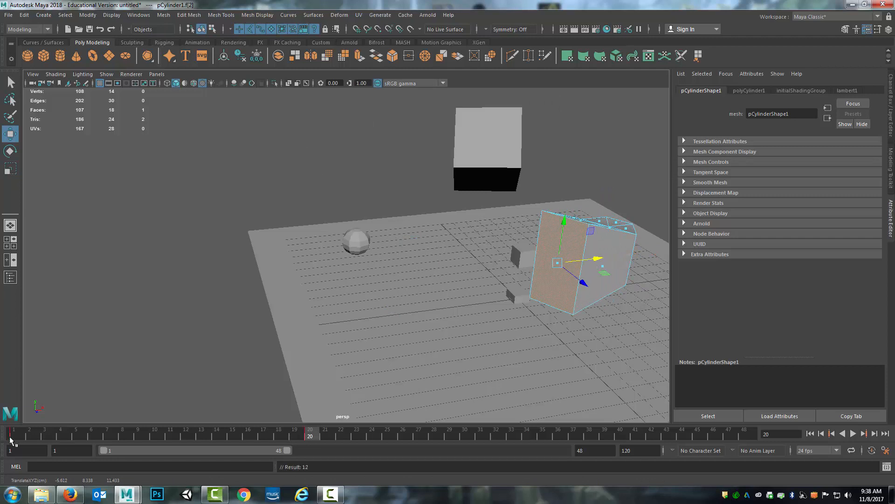
right_click(11, 440)
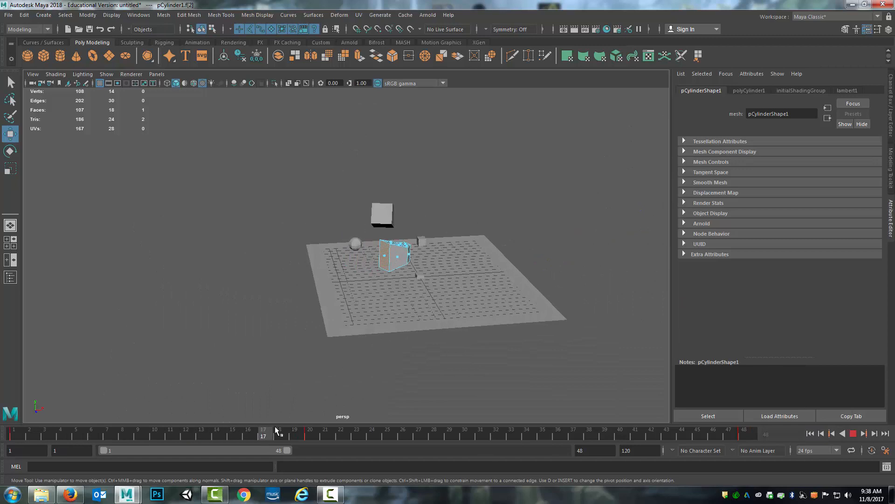
Step: Scrub and play back the animation to check the face motion, then stop
drag(277, 432, 588, 432)
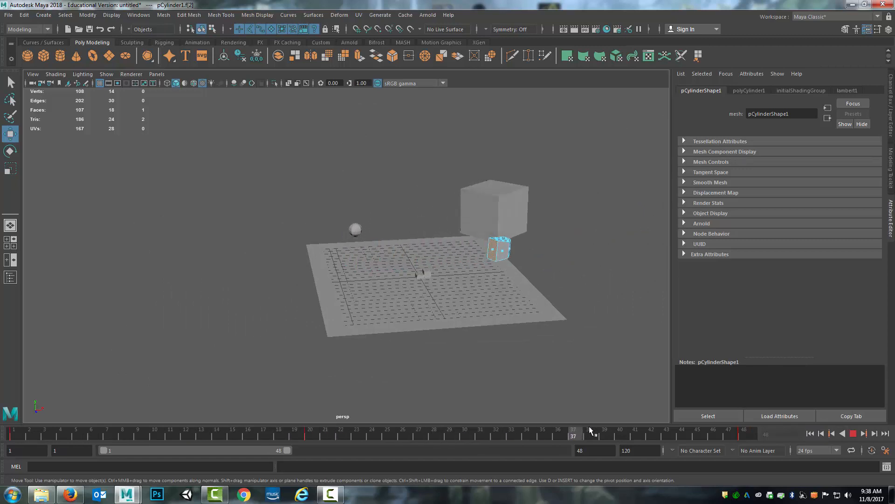
click(585, 433)
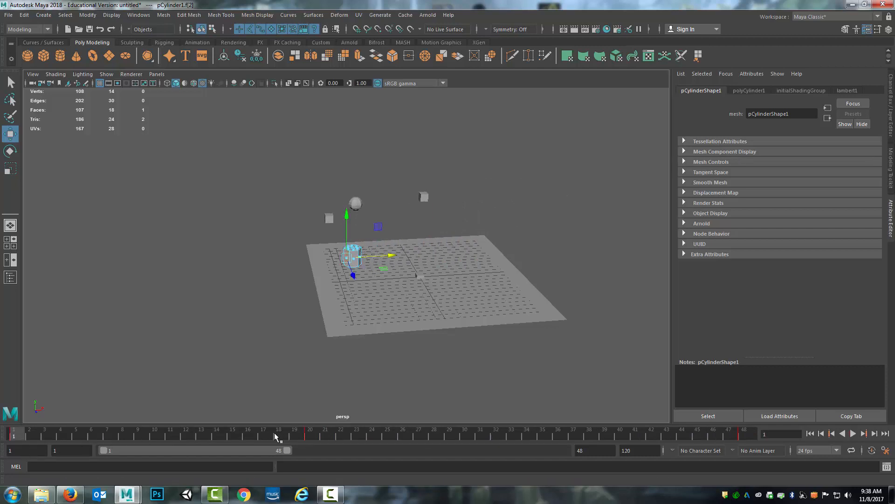
click(786, 90)
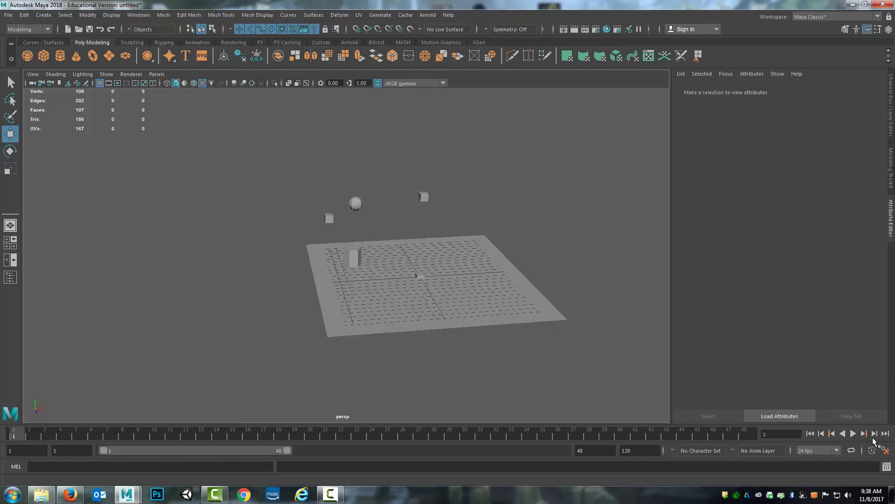
click(855, 433)
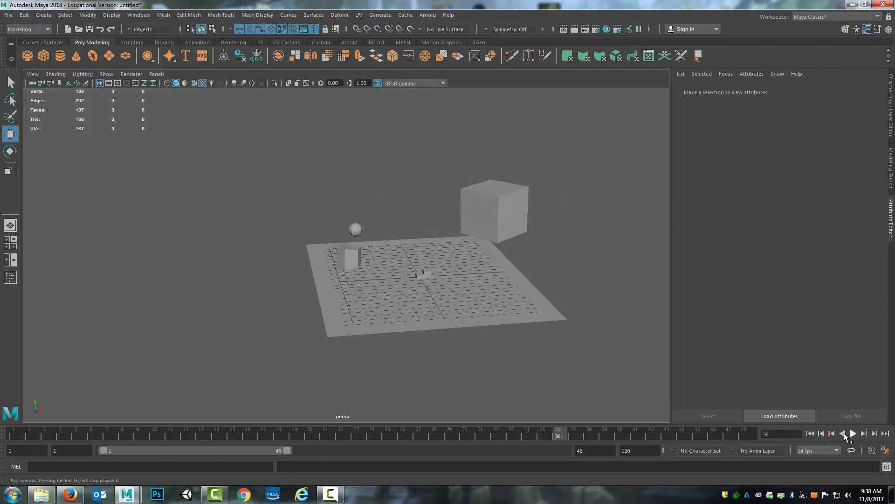
click(352, 254)
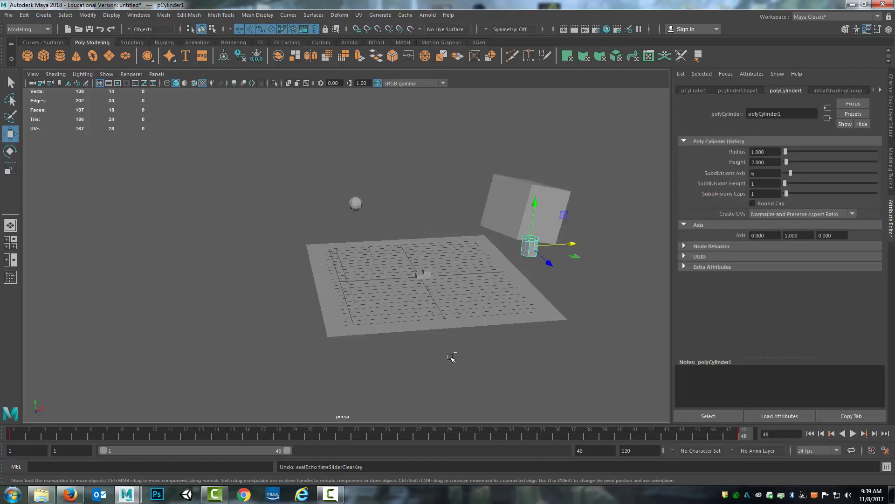
click(853, 433)
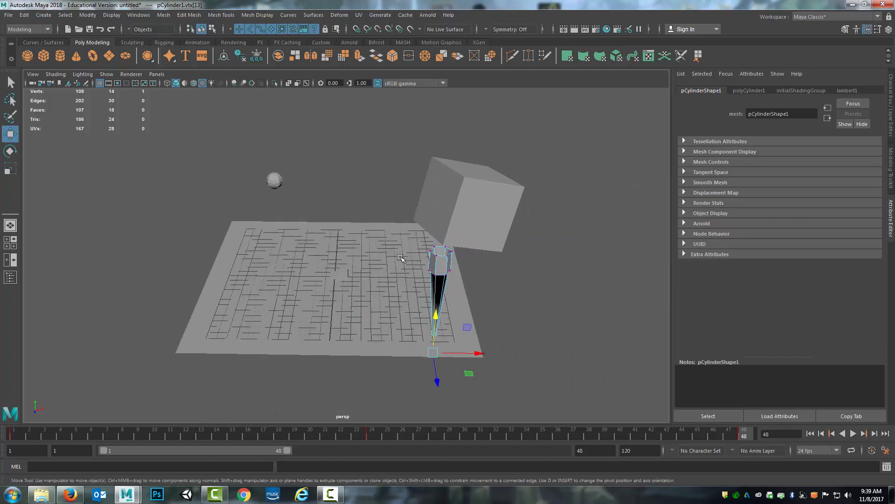
Step: Play the animation to watch the cylinder vertex stretch into a spike, then stop playback
click(853, 433)
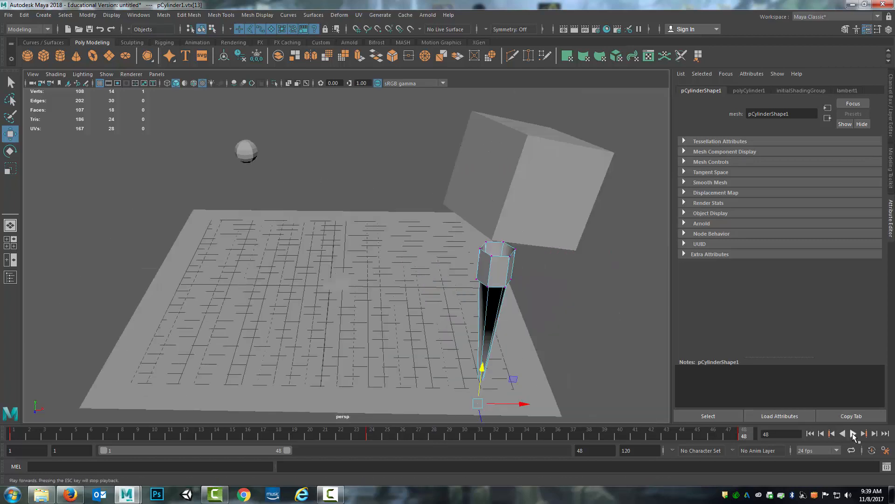
click(855, 433)
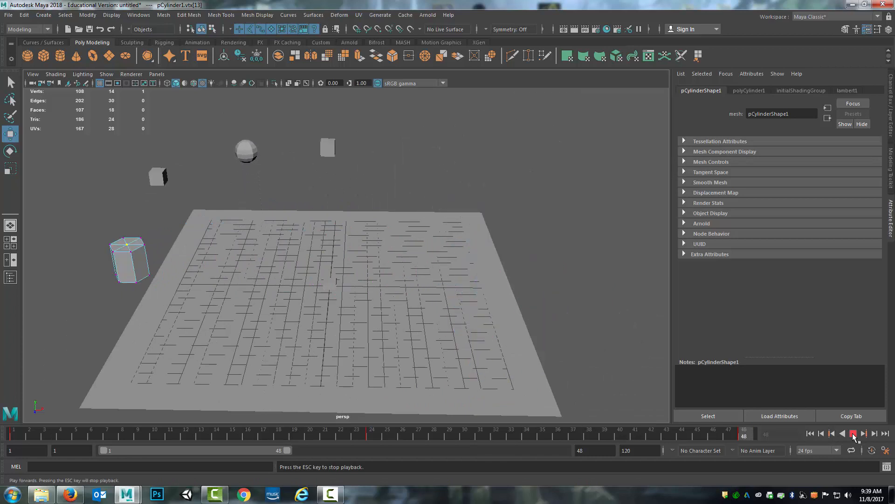
click(853, 433)
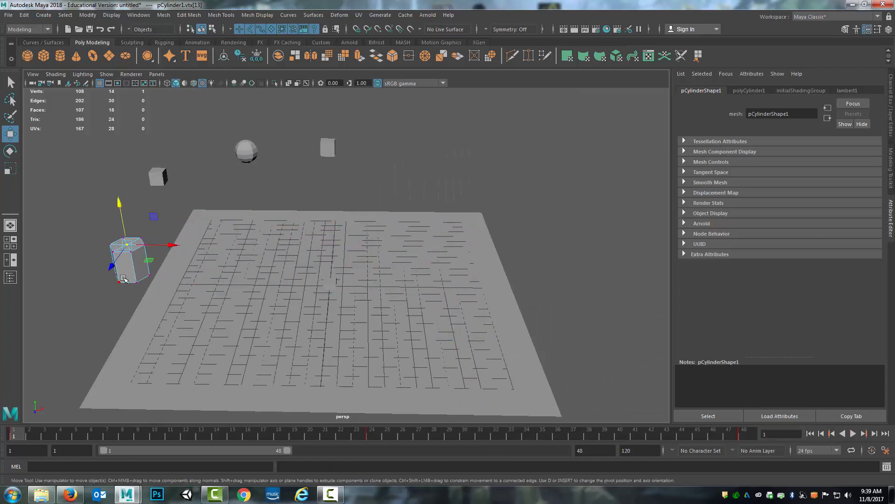
Step: Rotate the selected cylinder edge into a twisted blade, key it, and play back the animation
drag(125, 243, 138, 272)
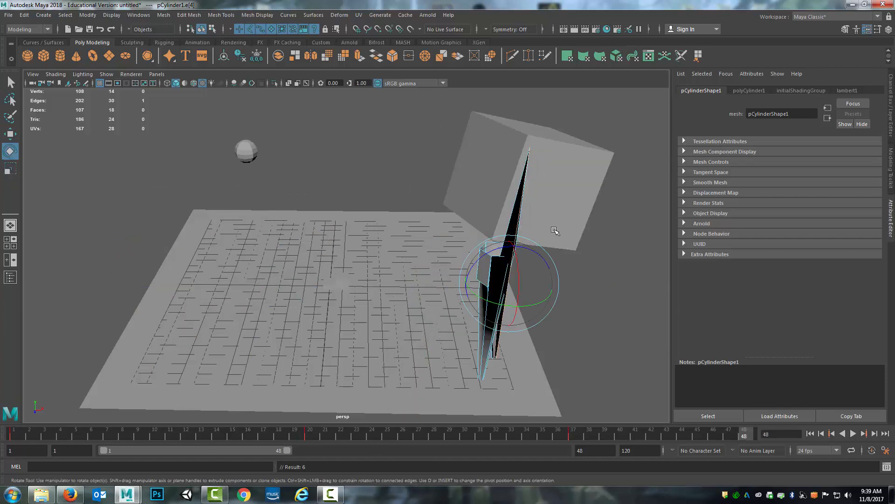
right_click(11, 437)
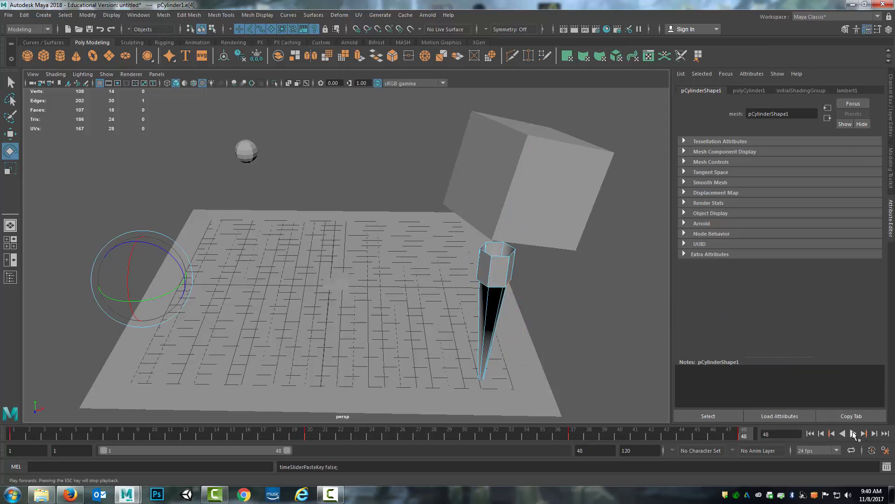
click(853, 433)
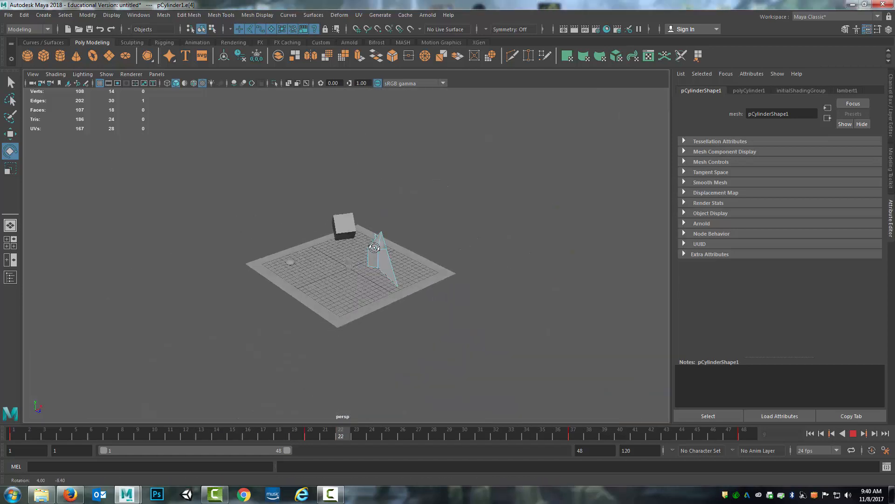
drag(374, 247, 347, 221)
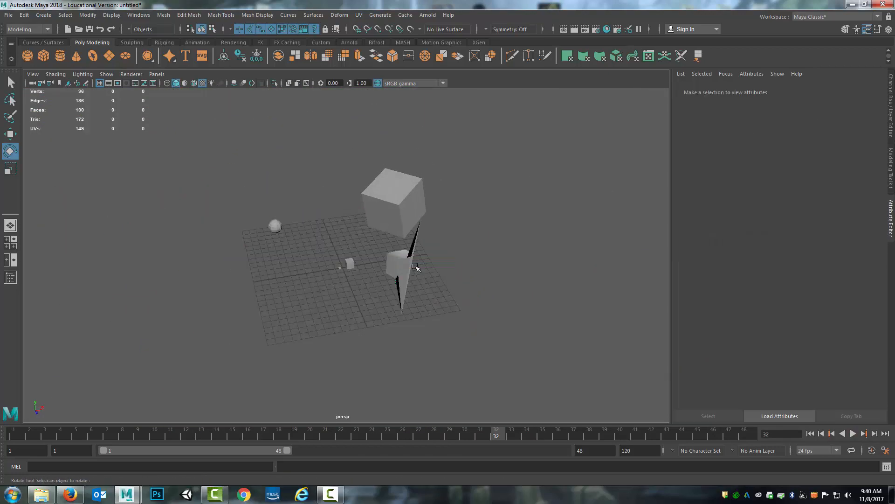
Step: Place a new polygon plane and scale it to about 35 as the ground
click(341, 266)
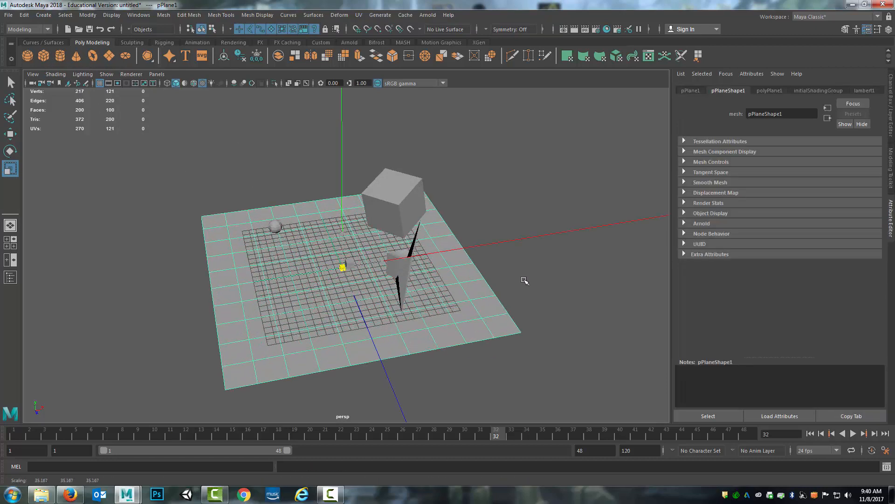
click(769, 90)
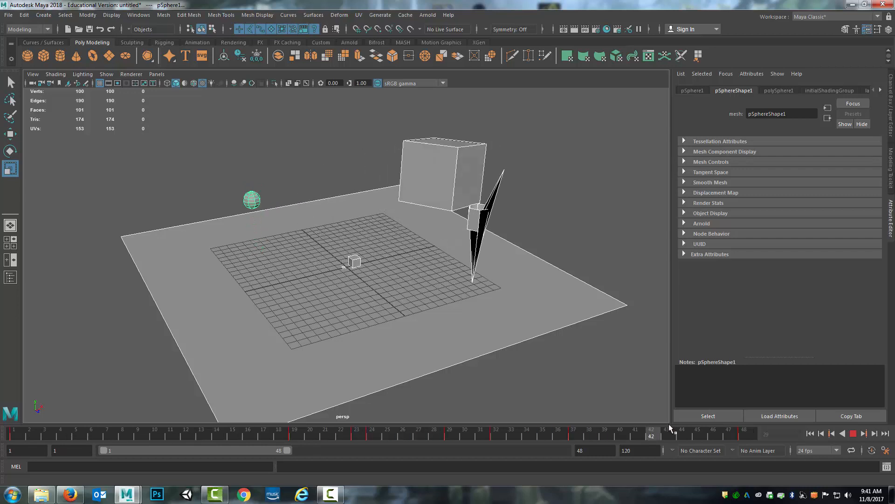
click(13, 432)
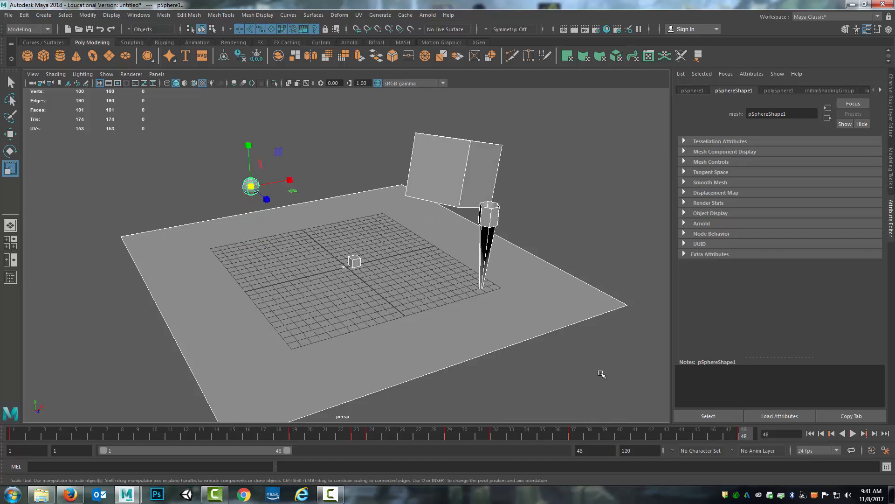
mouse_move(592, 359)
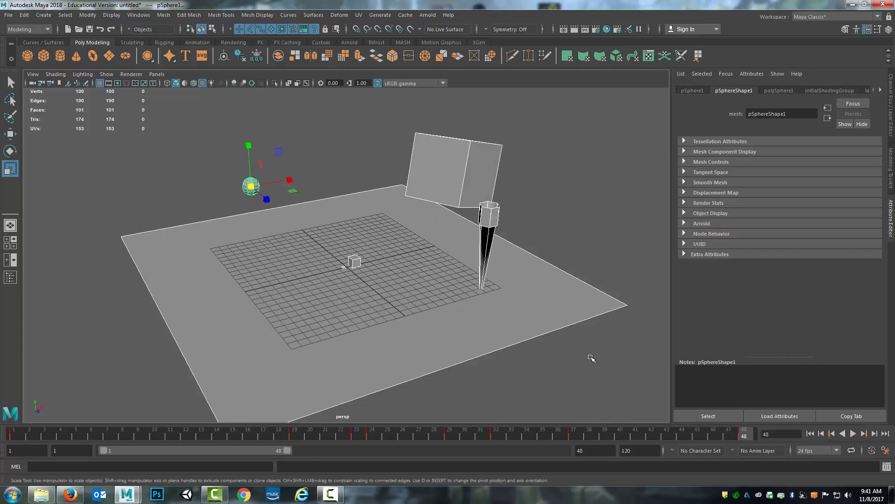
mouse_move(596, 335)
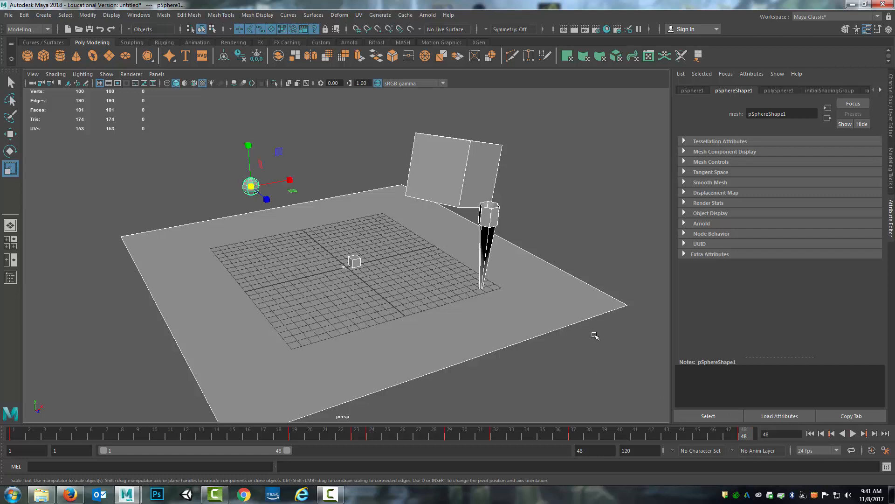
mouse_move(583, 333)
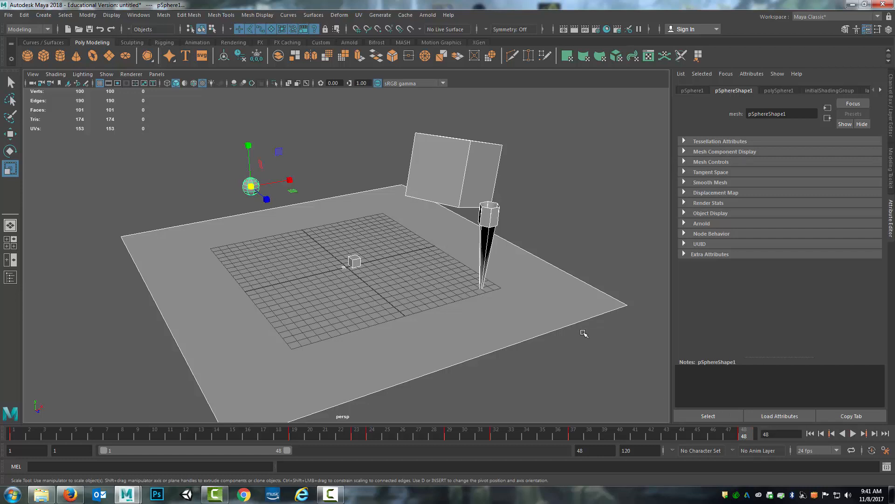
mouse_move(574, 317)
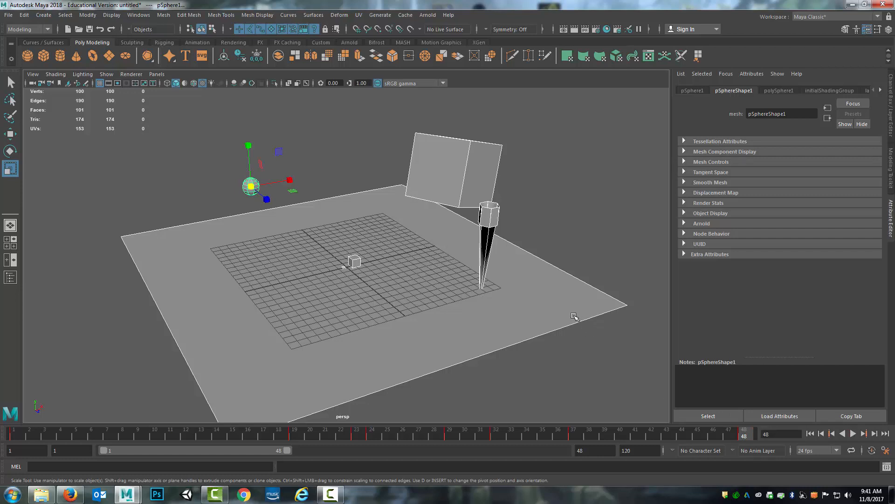